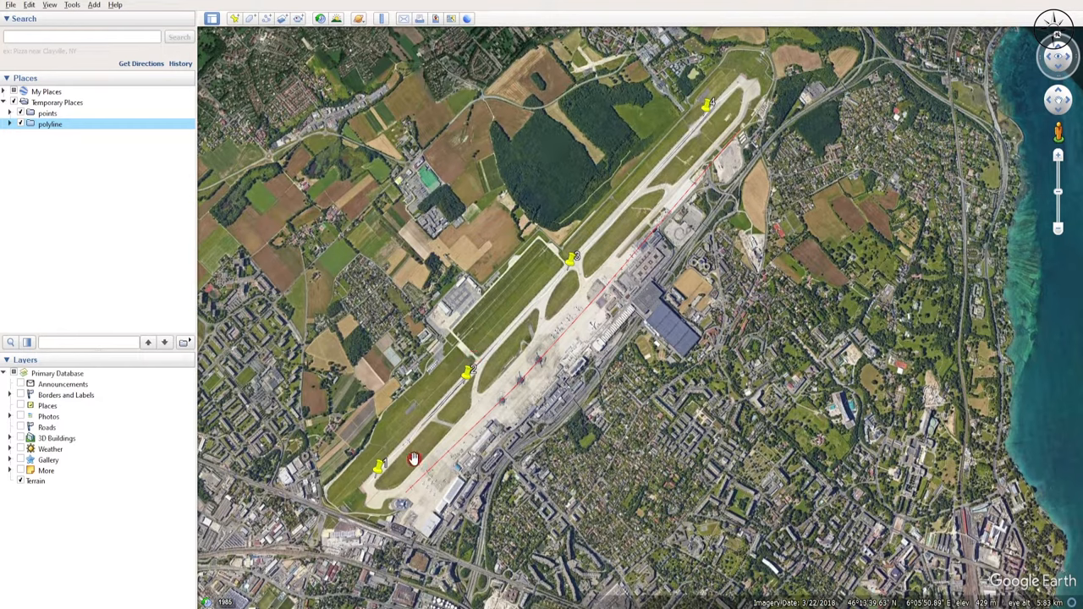
- Delete the old points and polyline folders from Temporary Places
left_click_drag(415, 457, 558, 287)
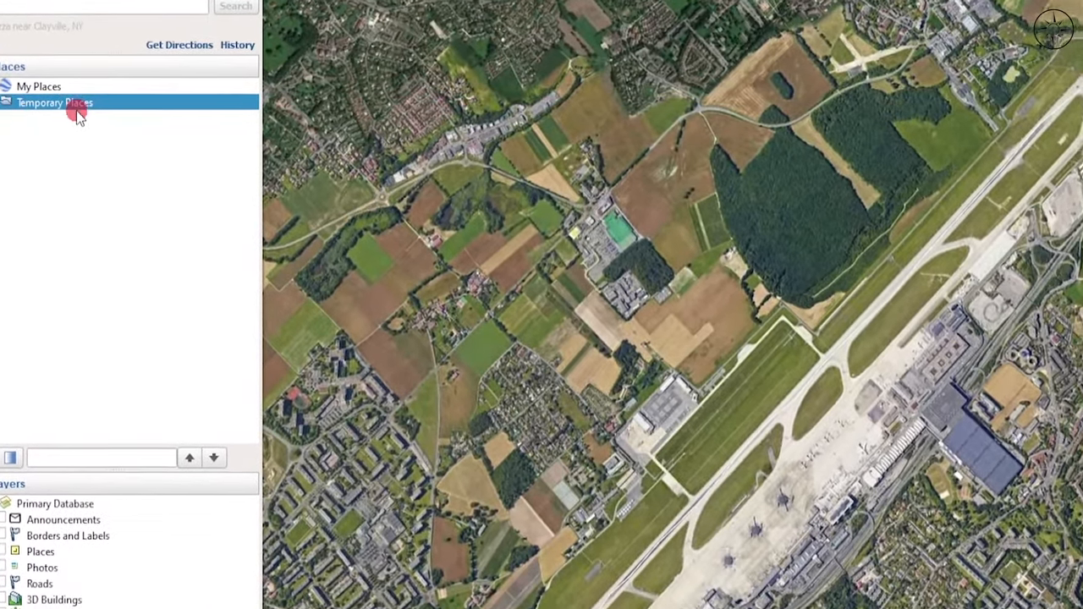
- Add a folder named 'points' inside Temporary Places
right_click(55, 102)
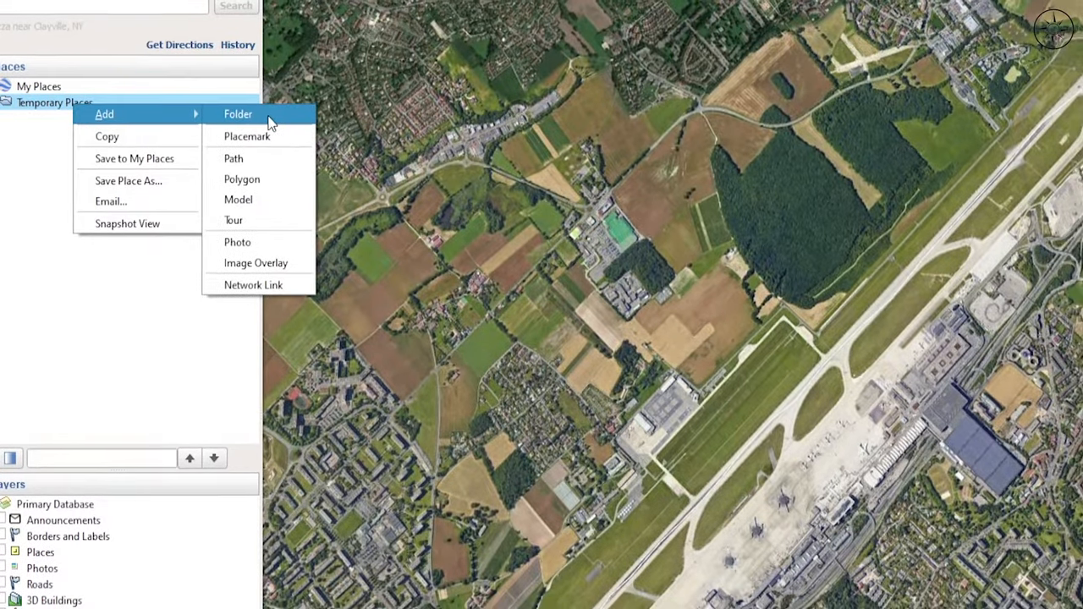
left_click(238, 114)
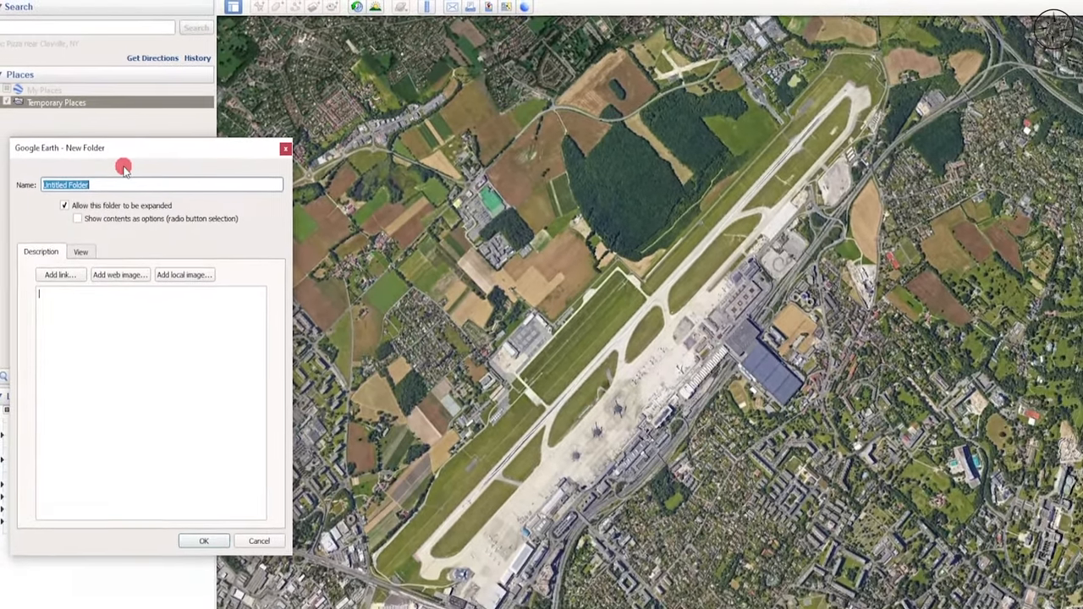
type("points")
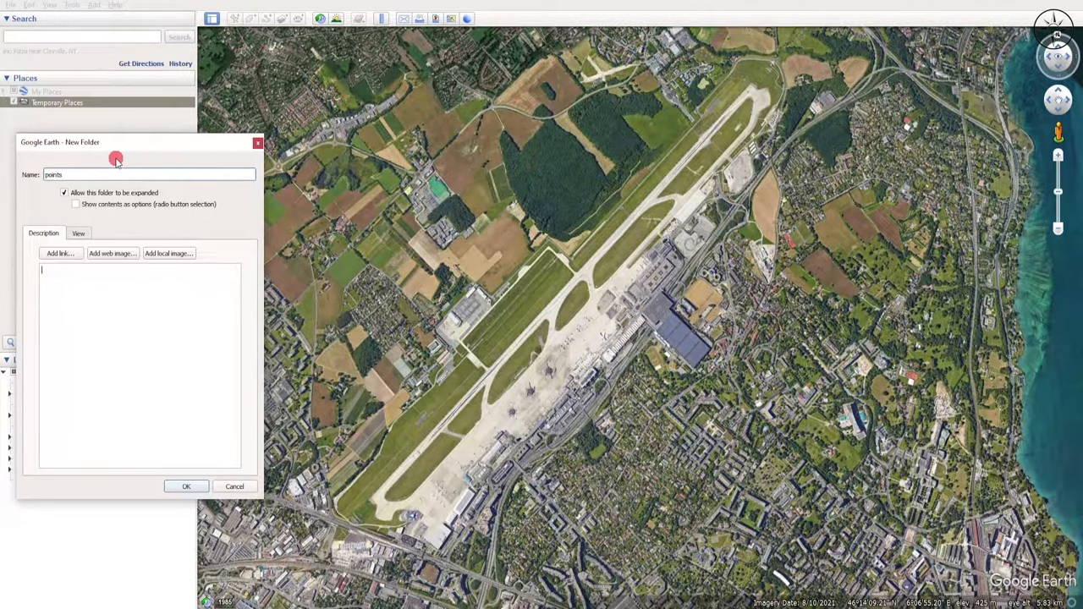
left_click(186, 486)
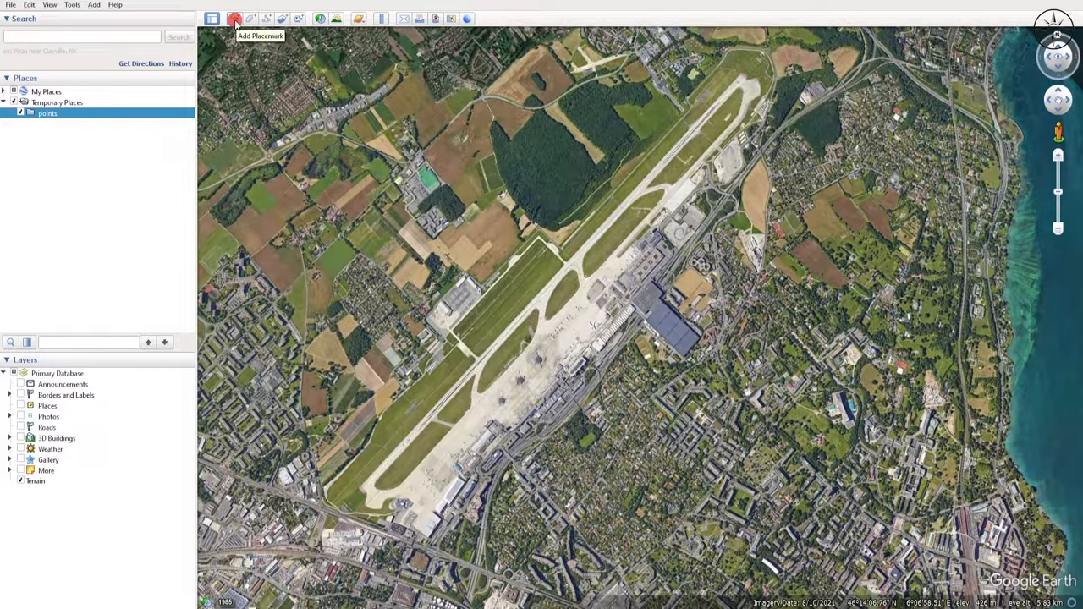
- Drop placemarks 1, 2, 3 and 4 along the runway, southwest end first
left_click(234, 19)
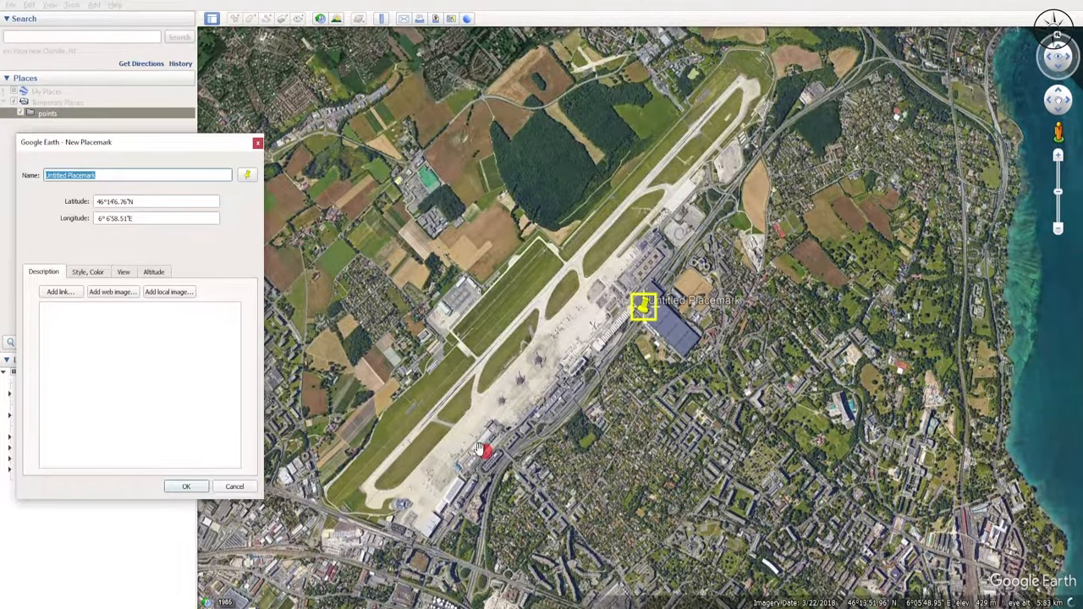
left_click_drag(643, 306, 499, 384)
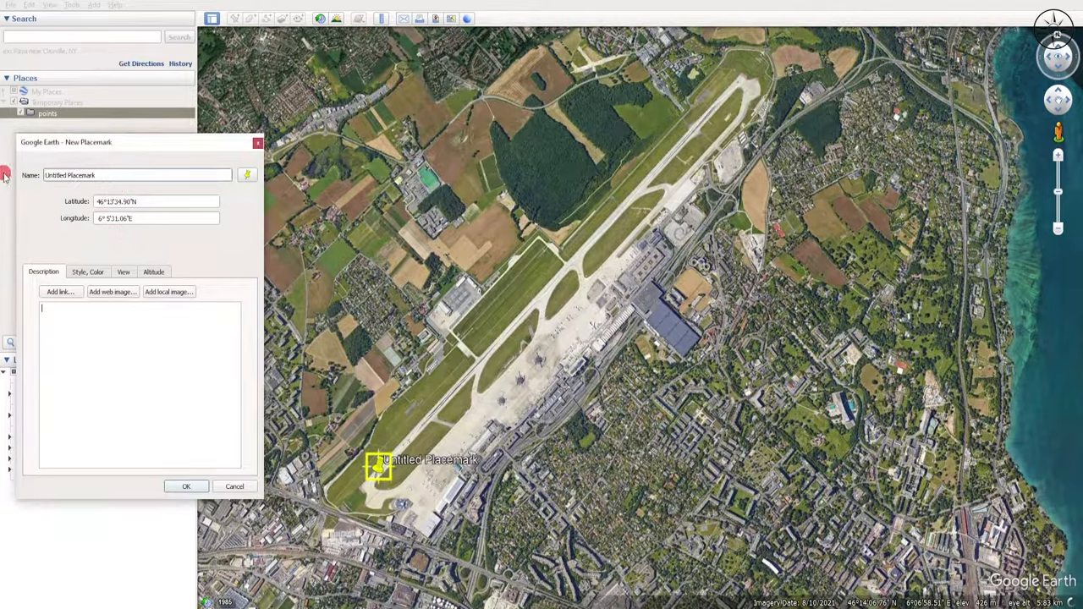
left_click(135, 175)
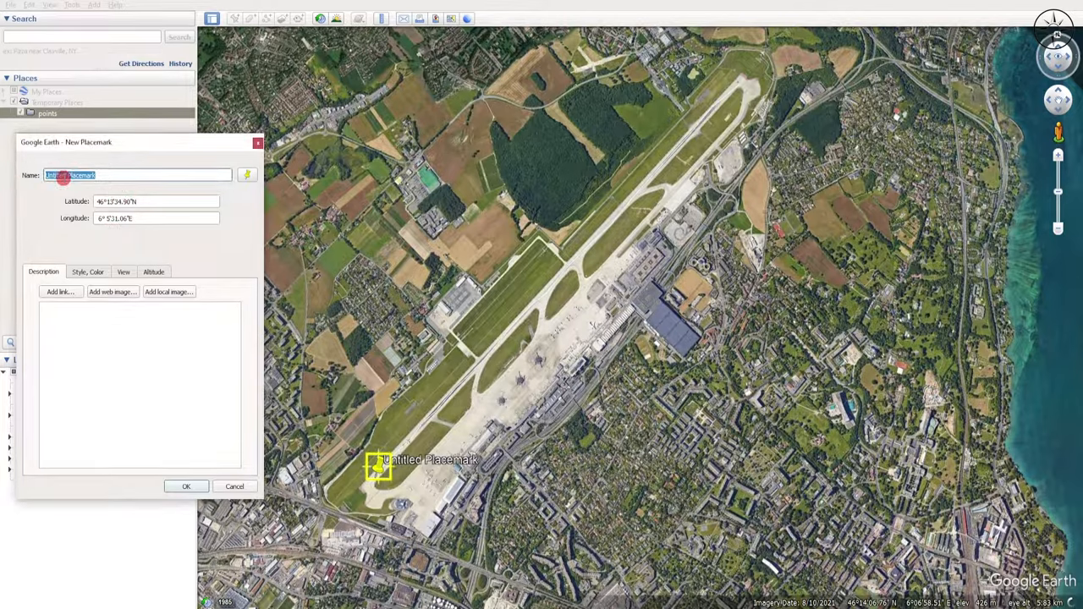
left_click(185, 486)
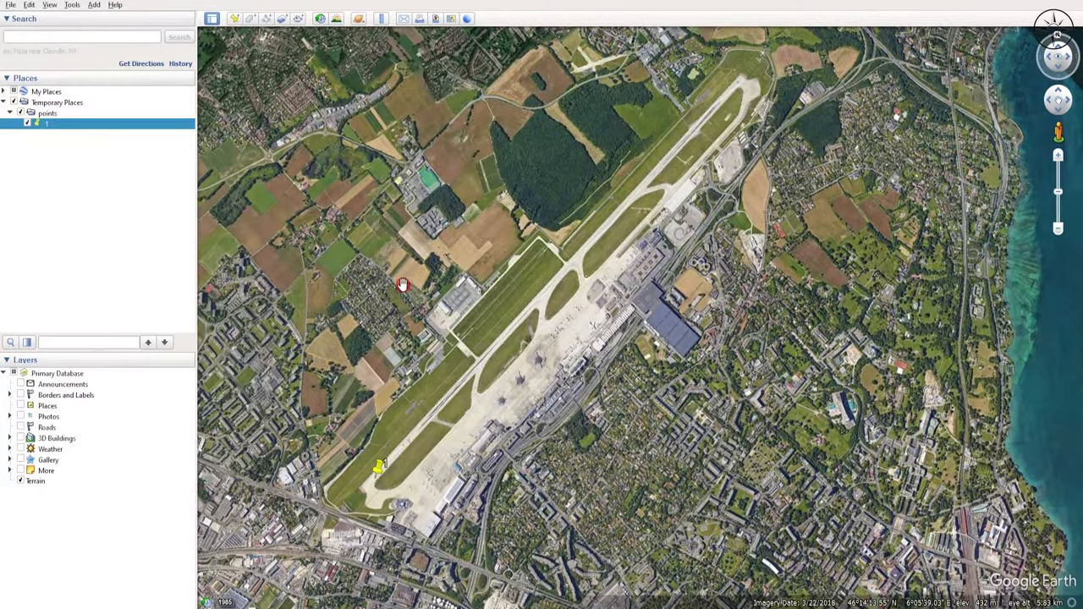
left_click(234, 19)
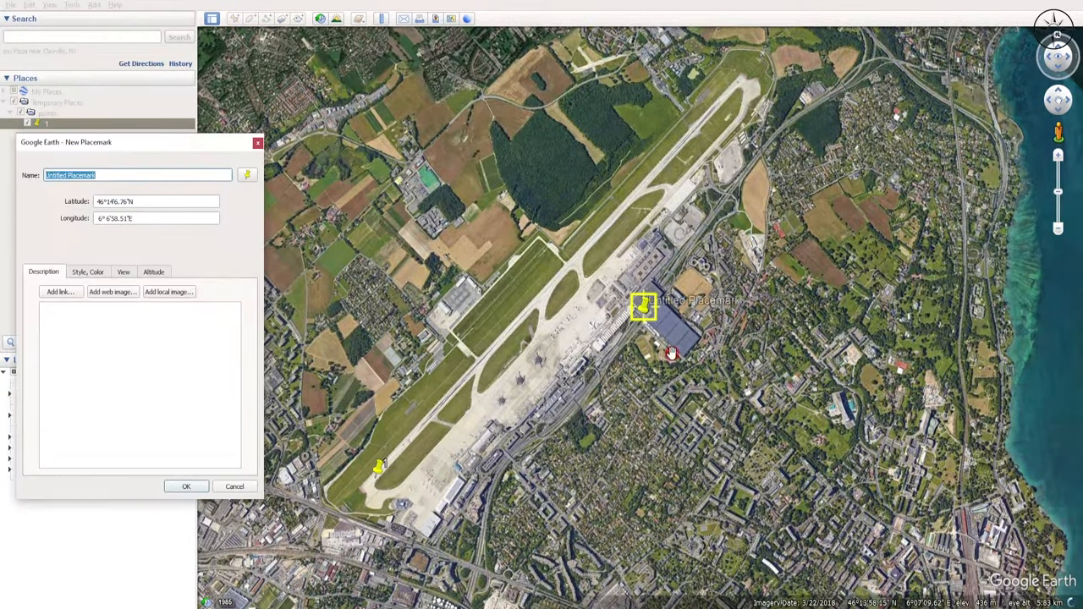
left_click_drag(642, 307, 466, 377)
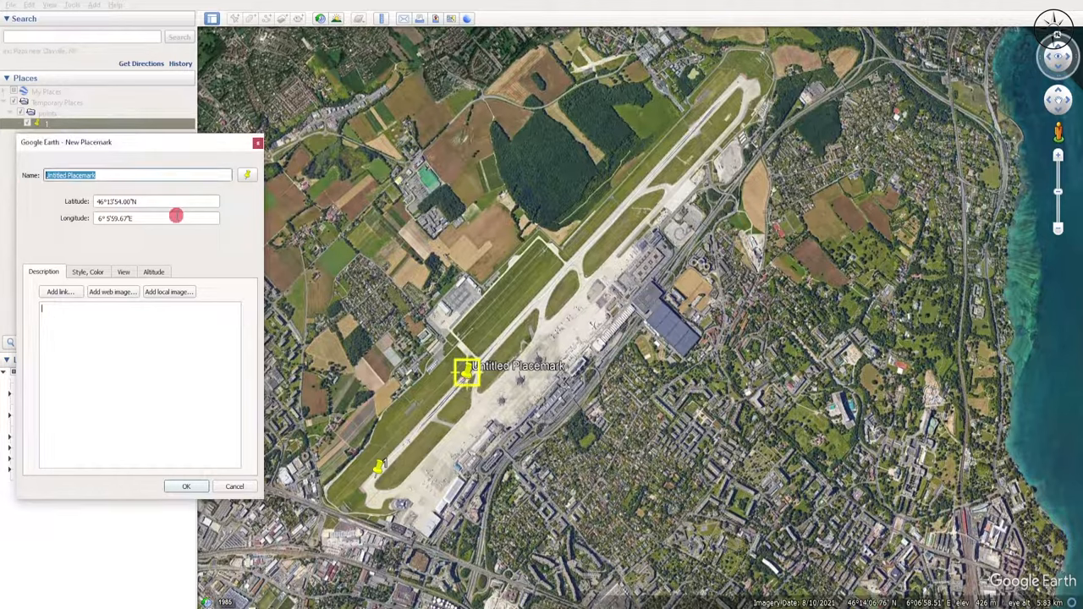
left_click(186, 486)
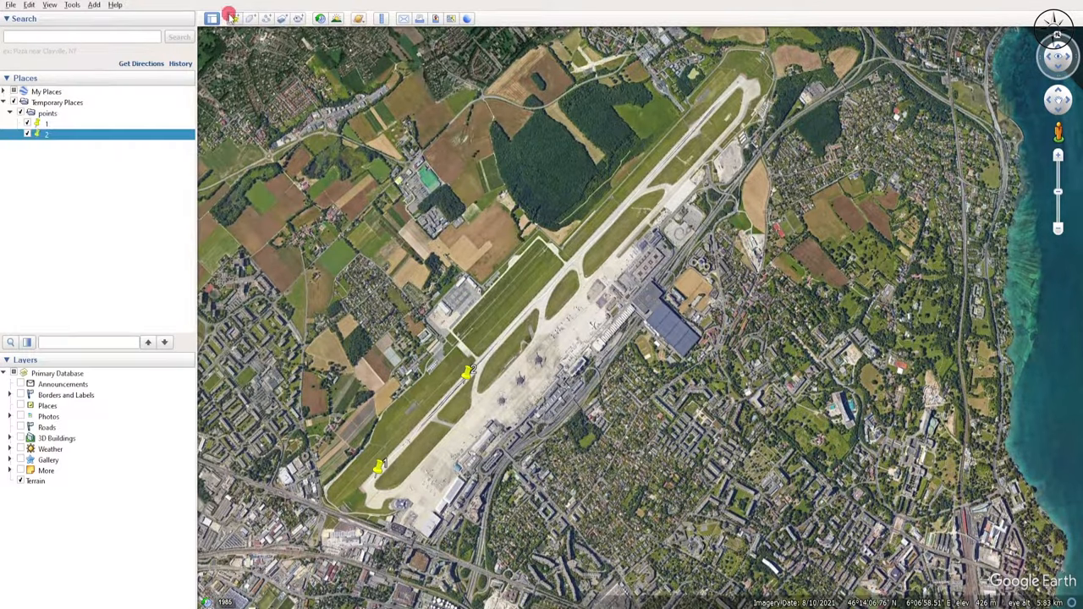
left_click(231, 18)
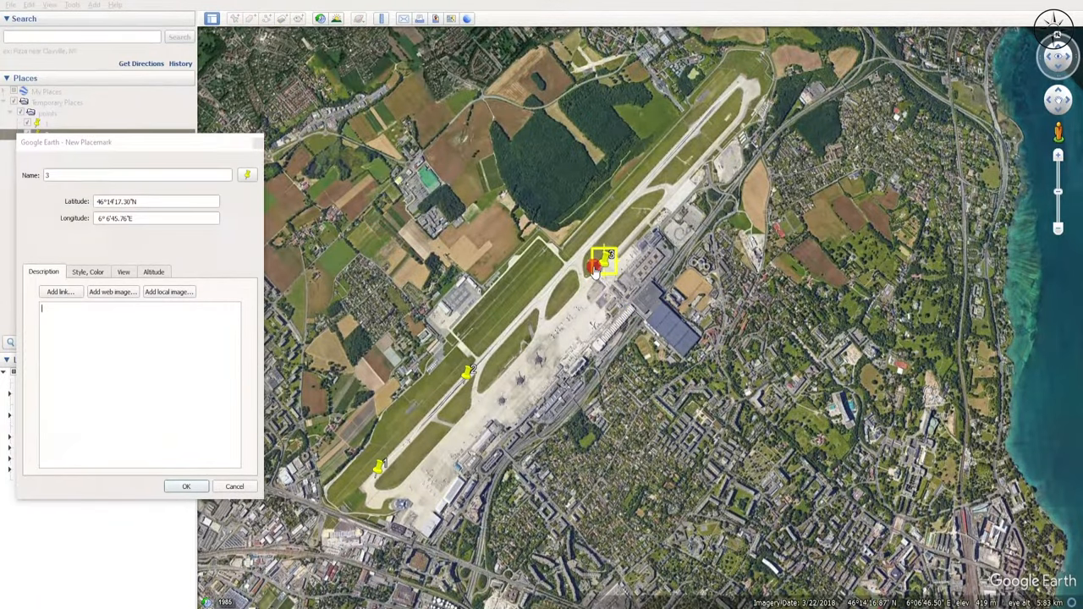
left_click(186, 486)
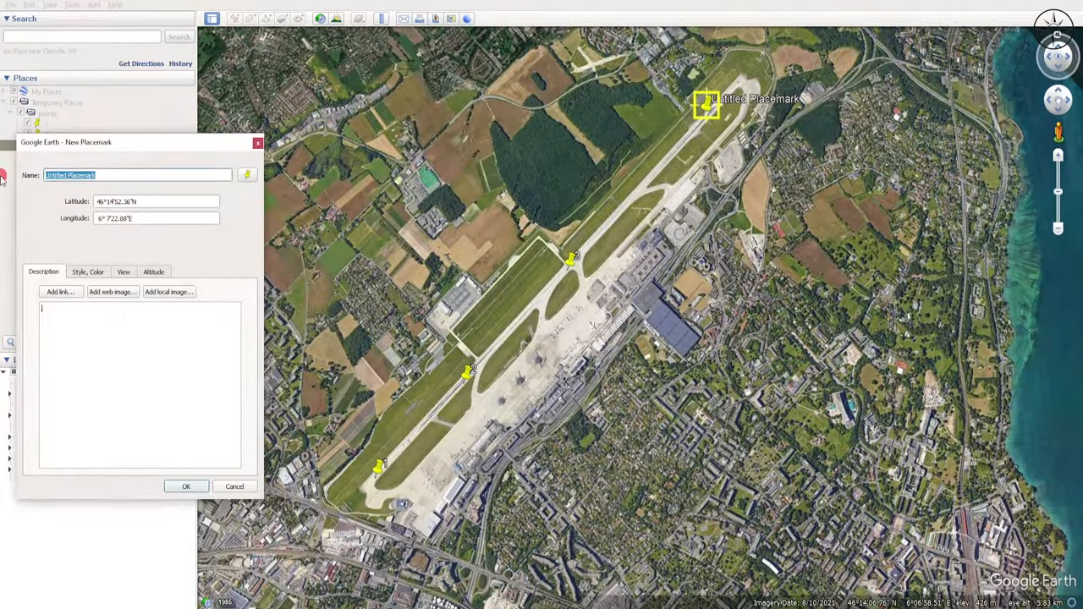
left_click(186, 486)
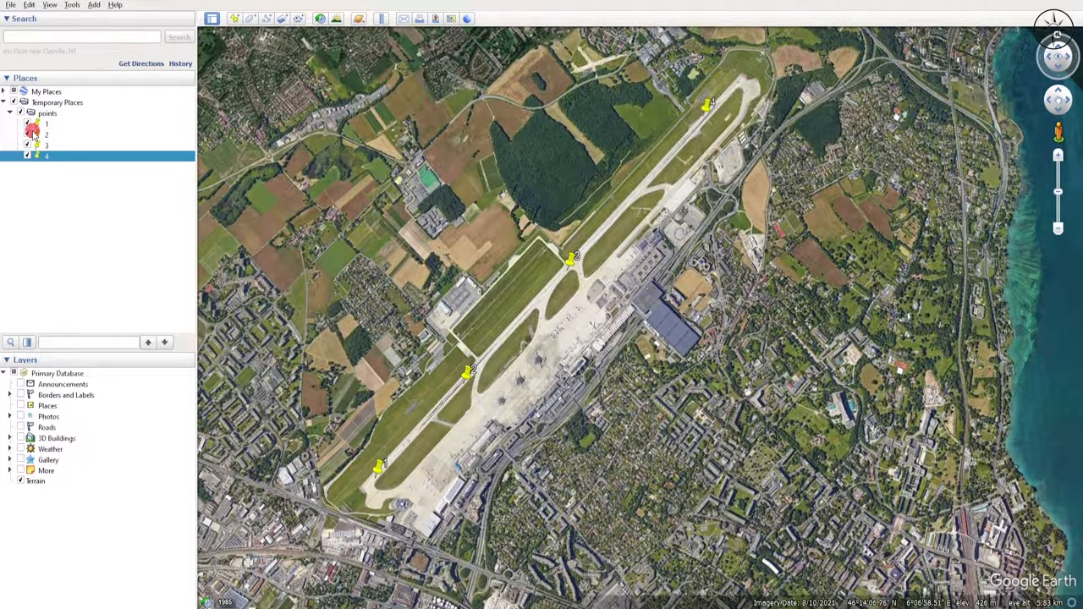
- Collapse points and add a second 'polyline' folder under Temporary Places
left_click(9, 113)
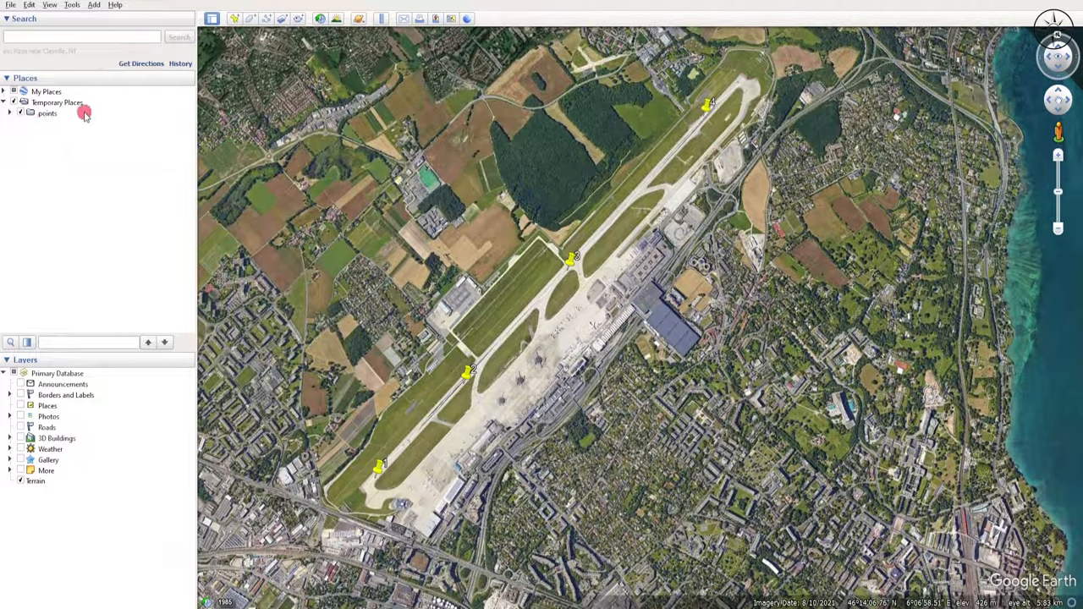
right_click(57, 103)
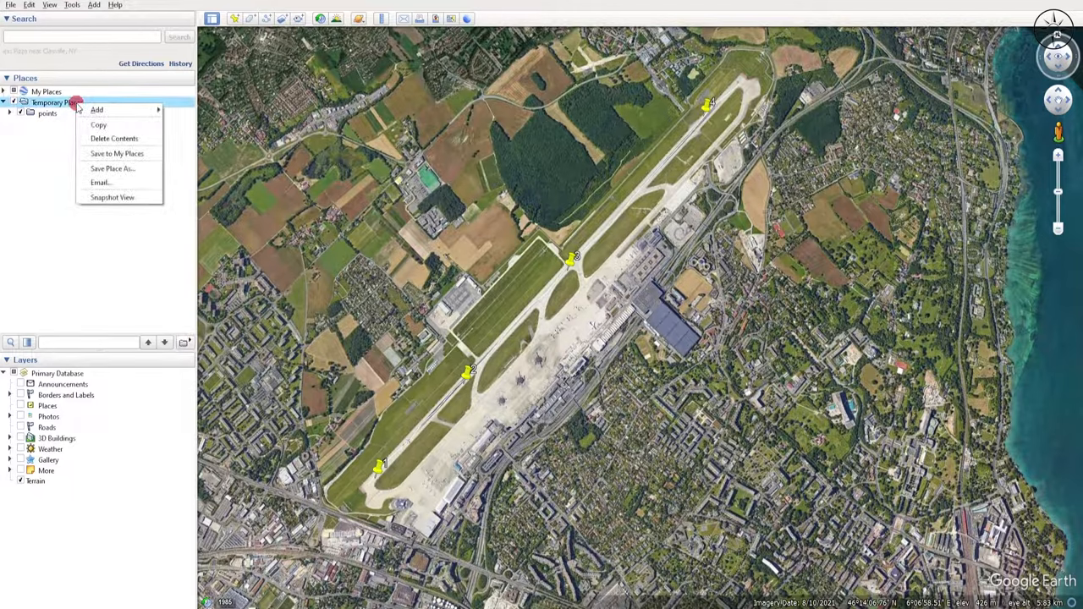
left_click(96, 110)
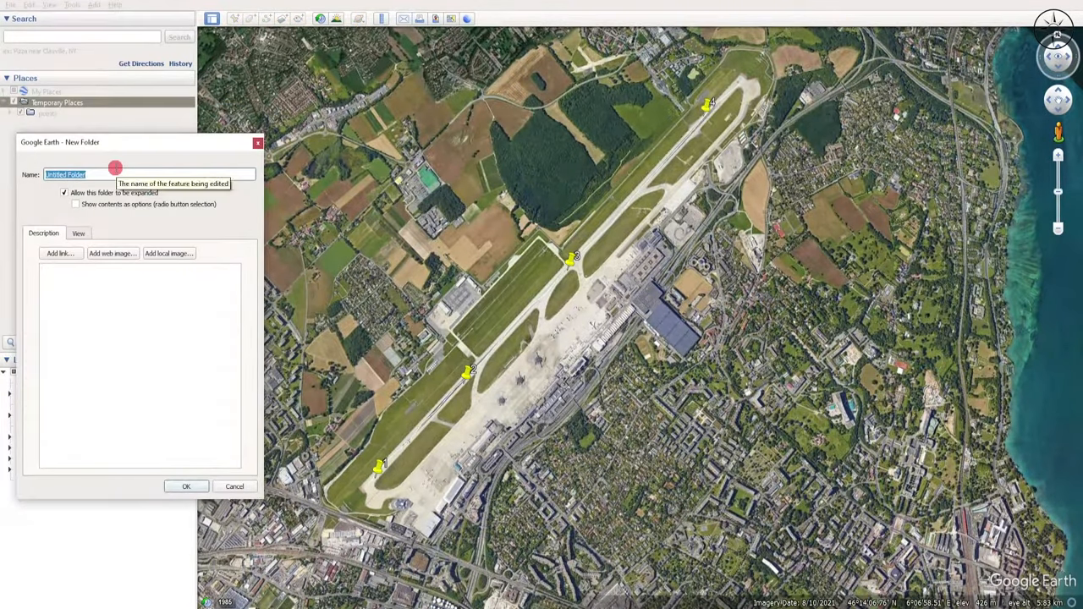
type("polyline")
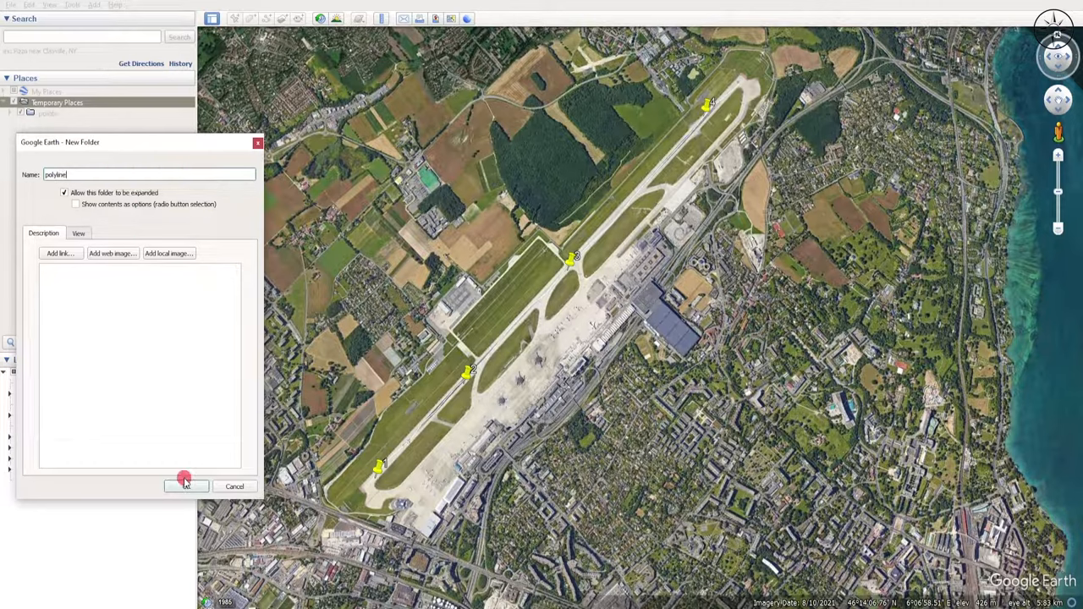
left_click(185, 485)
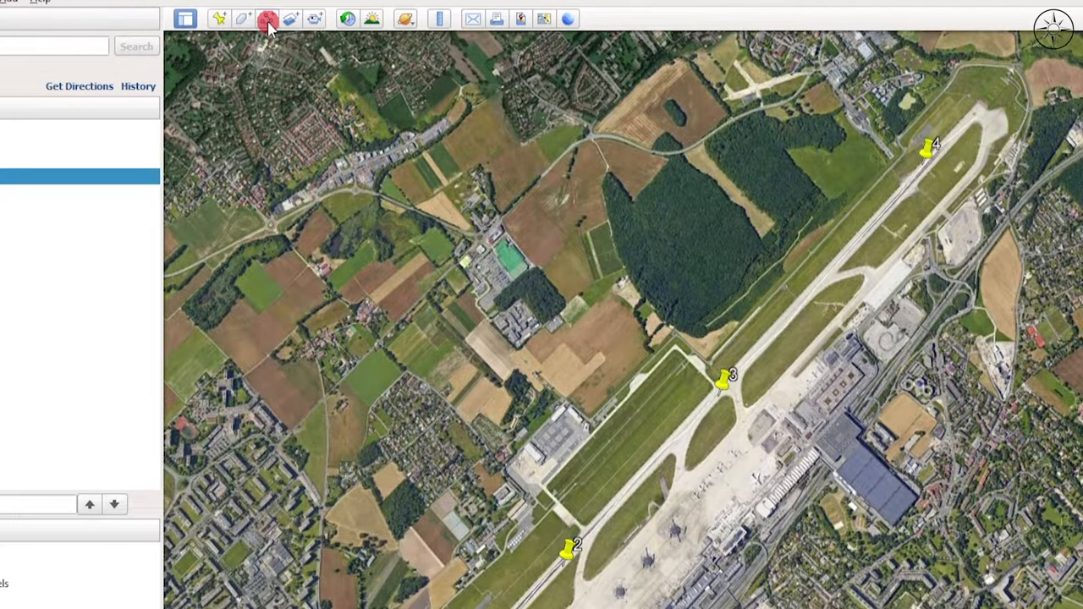
- Draw a path along the runway with a red line colour
left_click(266, 18)
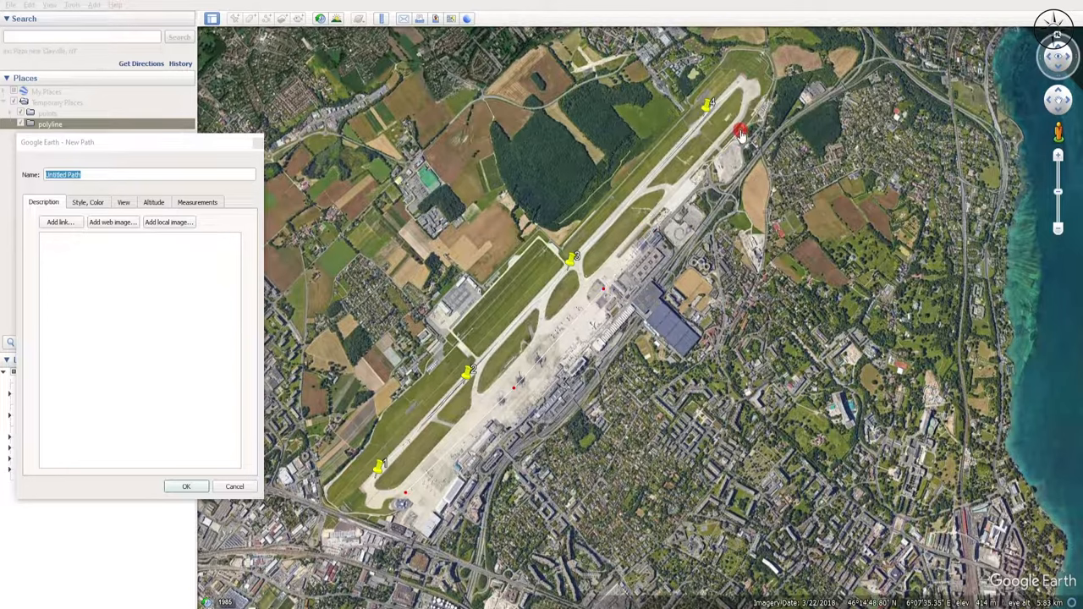
left_click(88, 202)
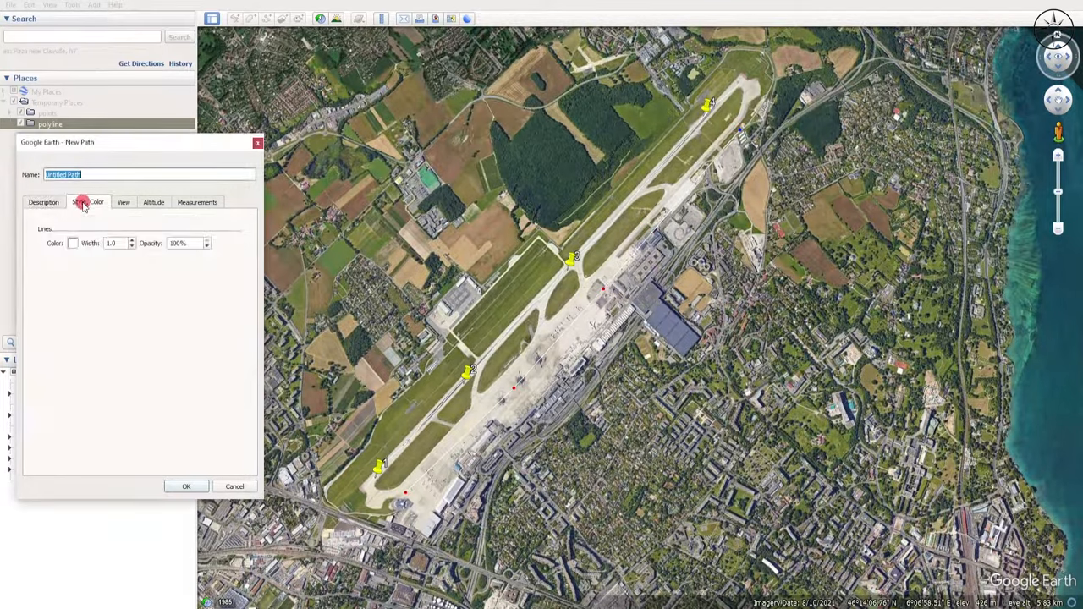
left_click(73, 243)
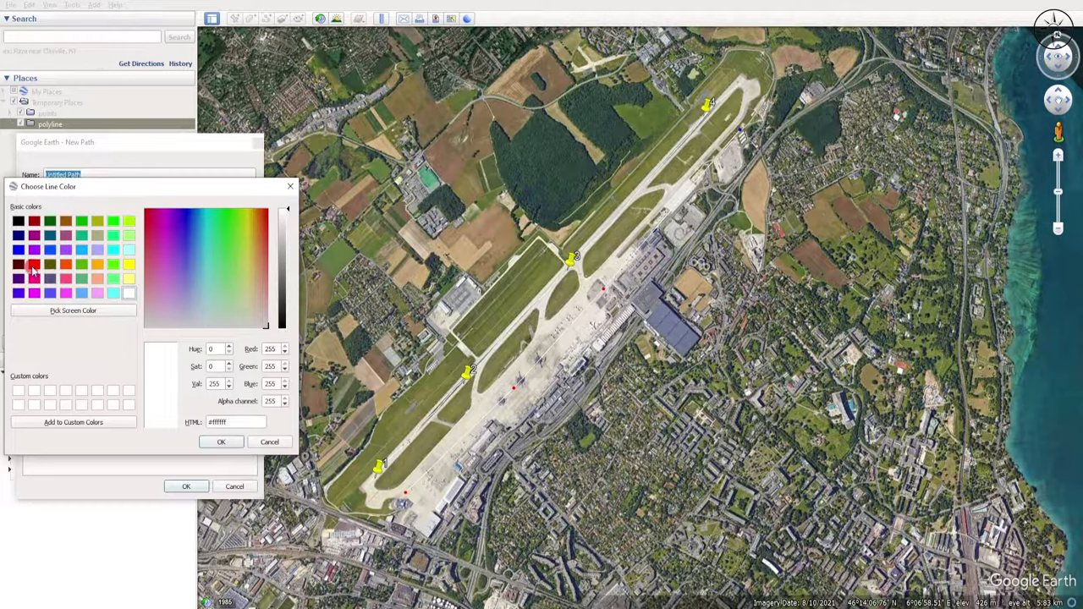
left_click(221, 441)
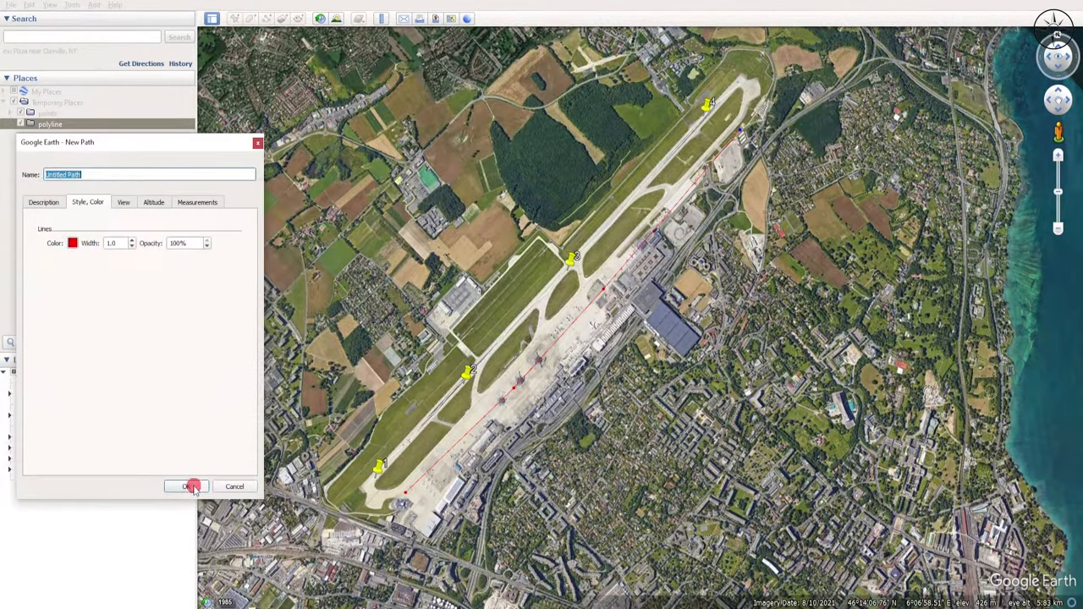
left_click(188, 486)
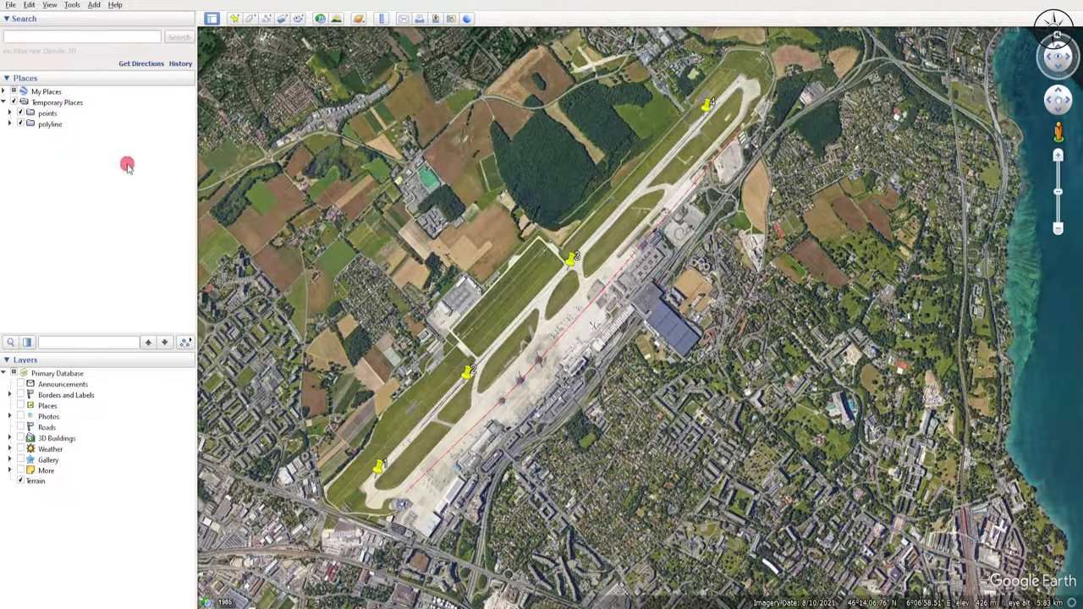
- Save the points folder as a KMZ file
left_click(47, 113)
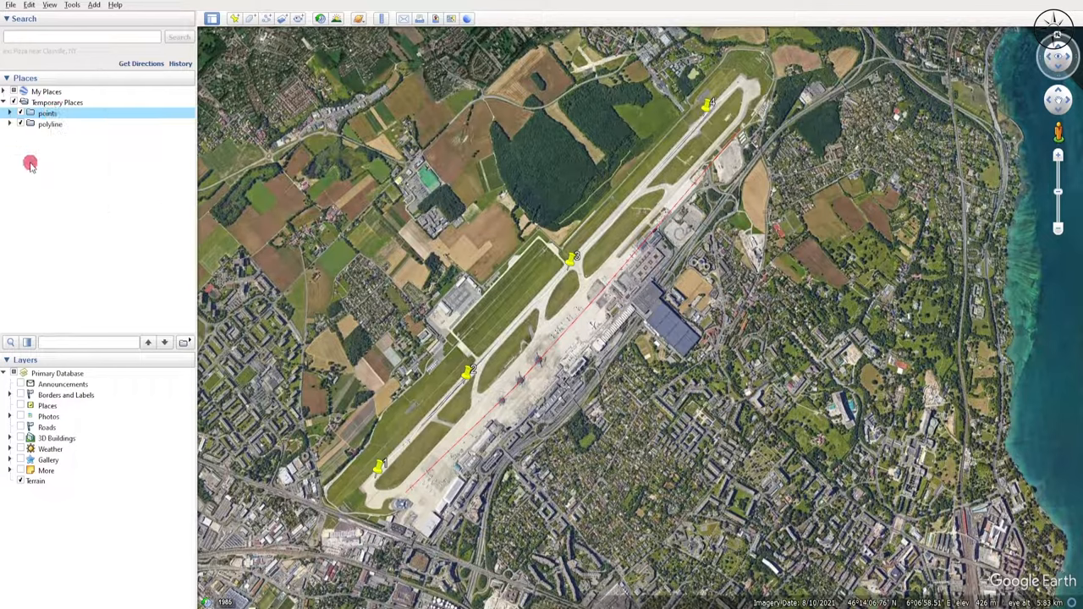
right_click(46, 113)
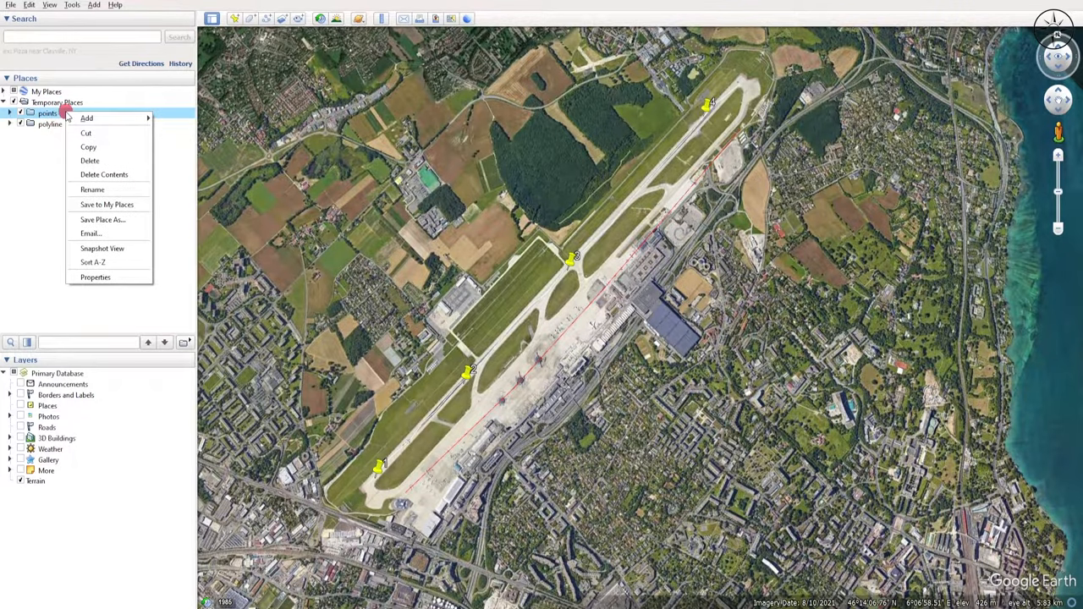
mouse_move(101, 220)
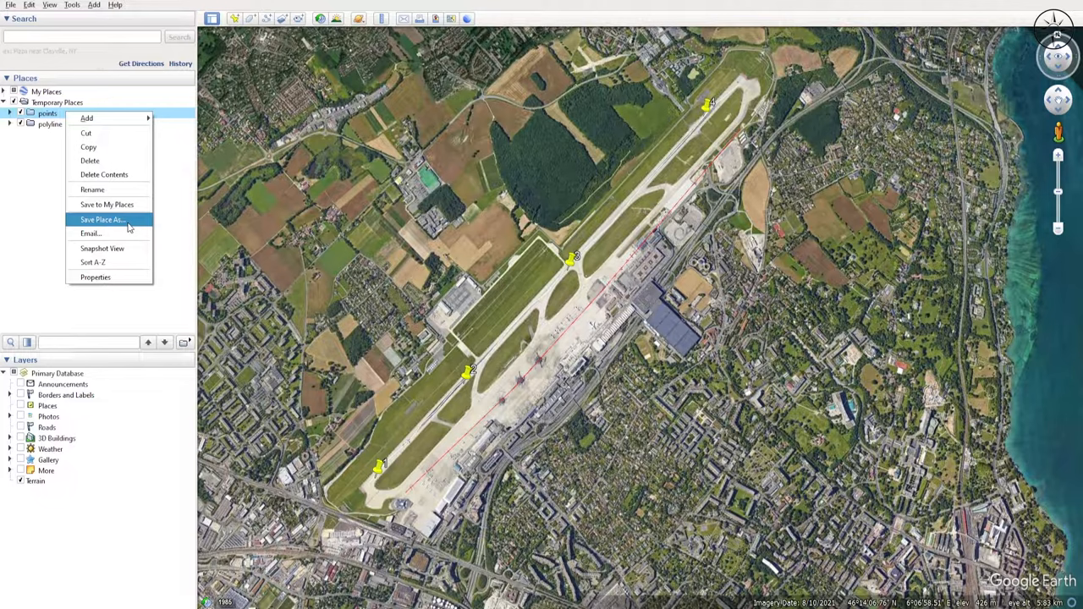
left_click(102, 219)
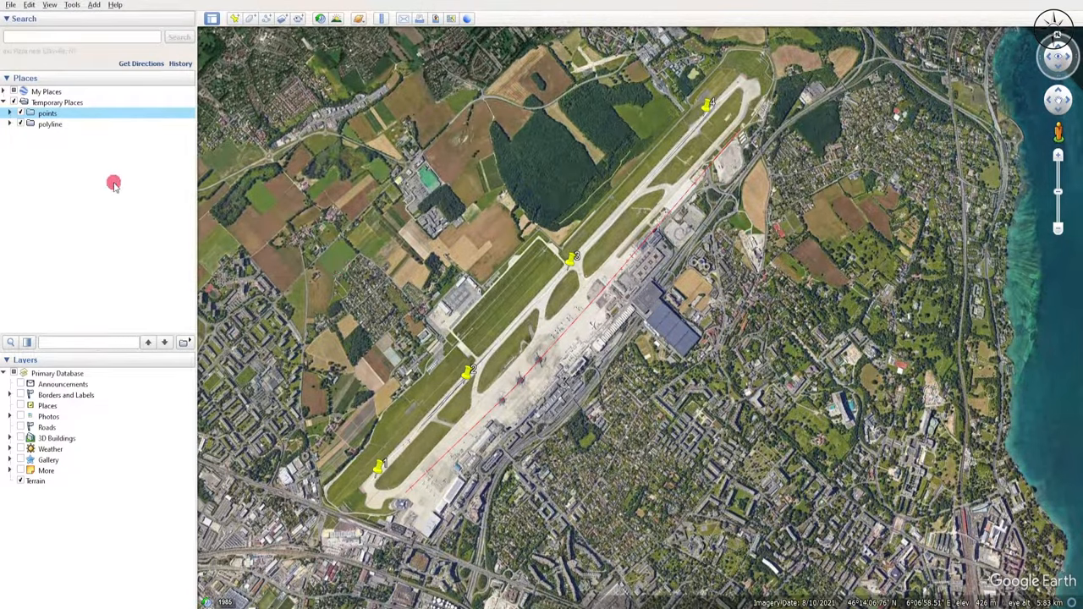
- Save the polyline as a KMZ file into coordinates_kmz
left_click(50, 124)
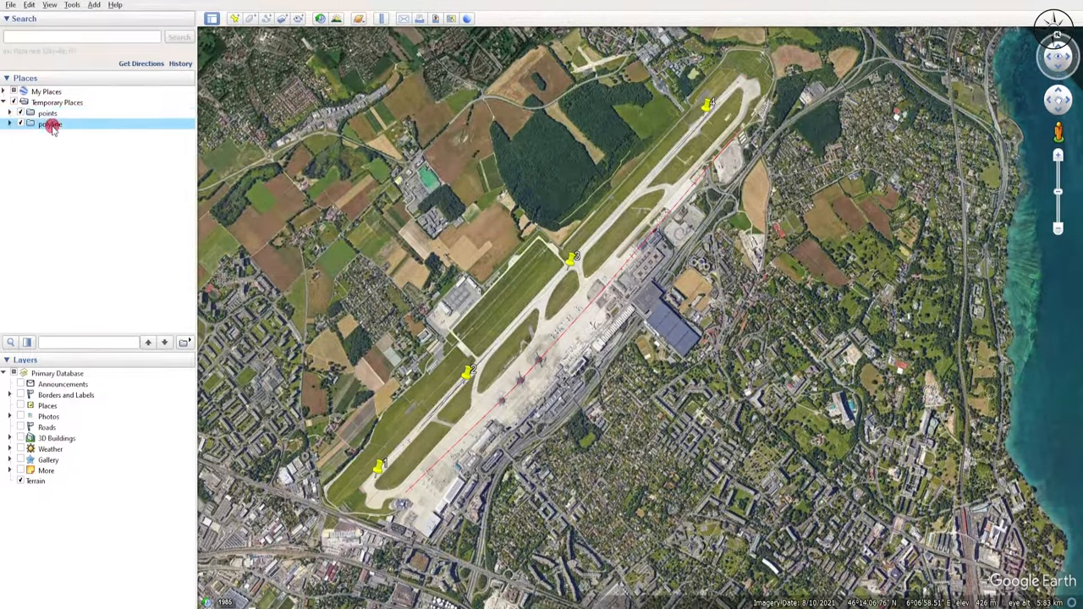
right_click(51, 125)
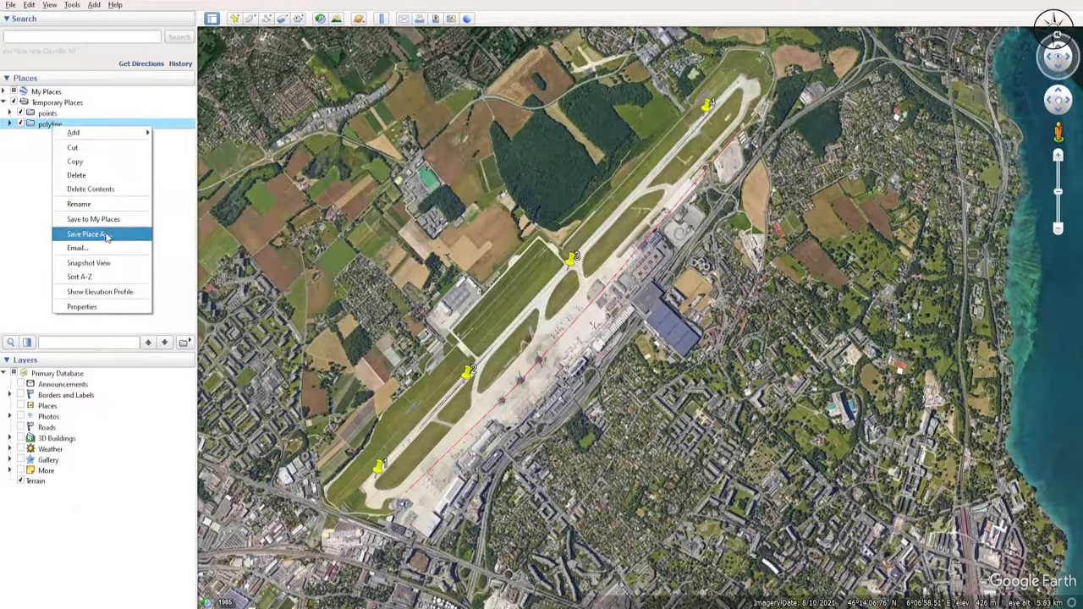
left_click(87, 234)
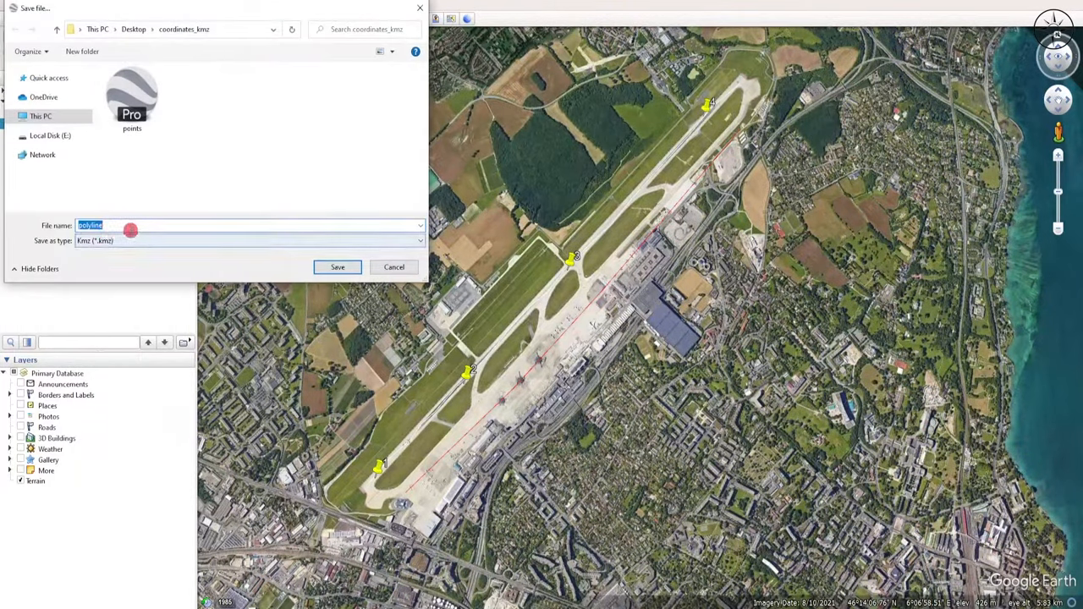
mouse_move(345, 178)
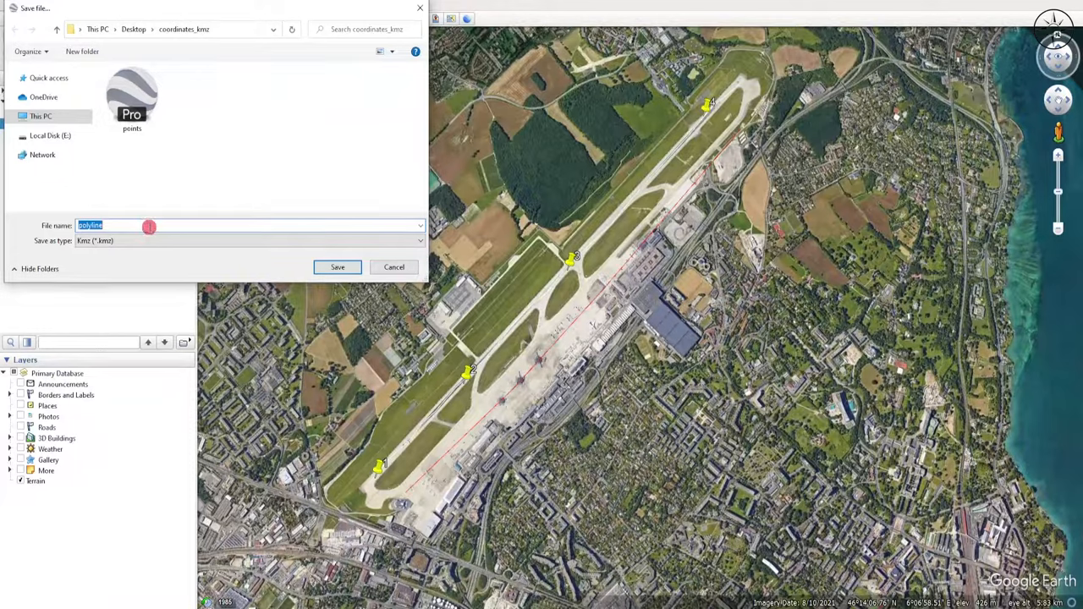
left_click(337, 267)
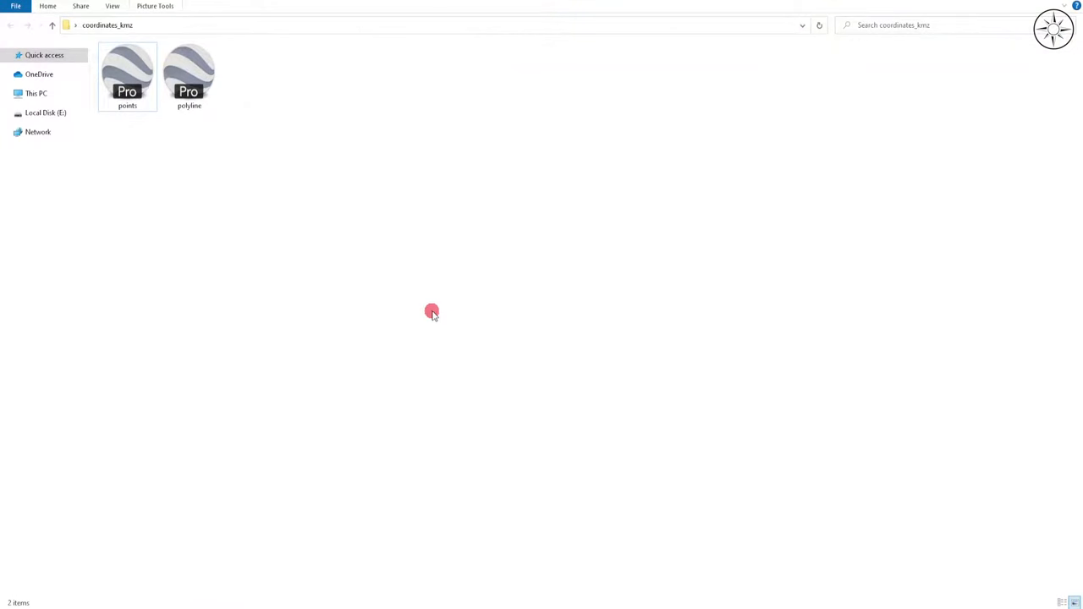
mouse_move(262, 251)
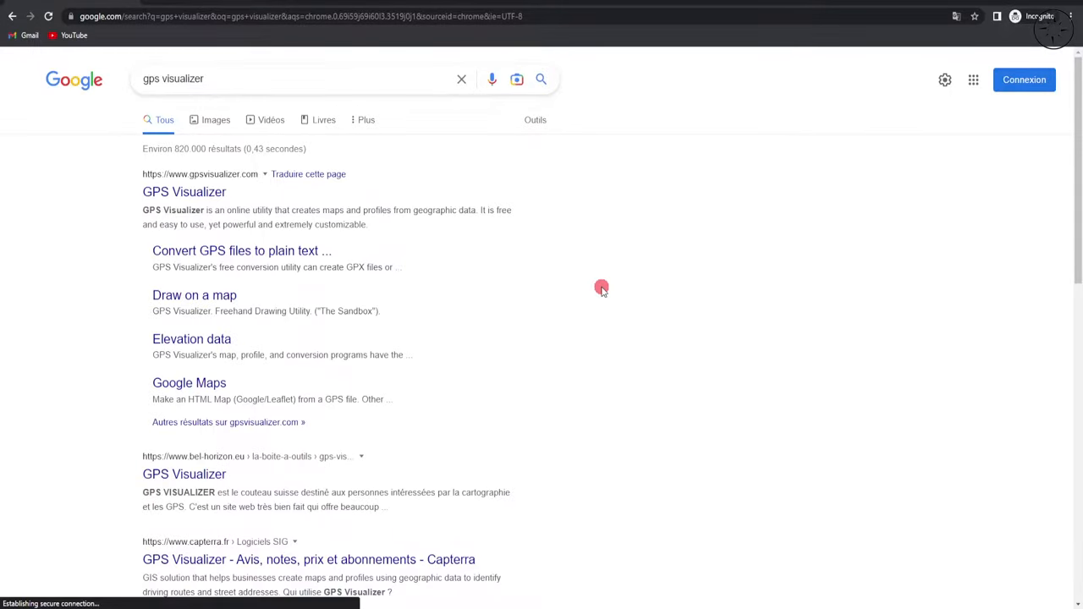
mouse_move(108, 196)
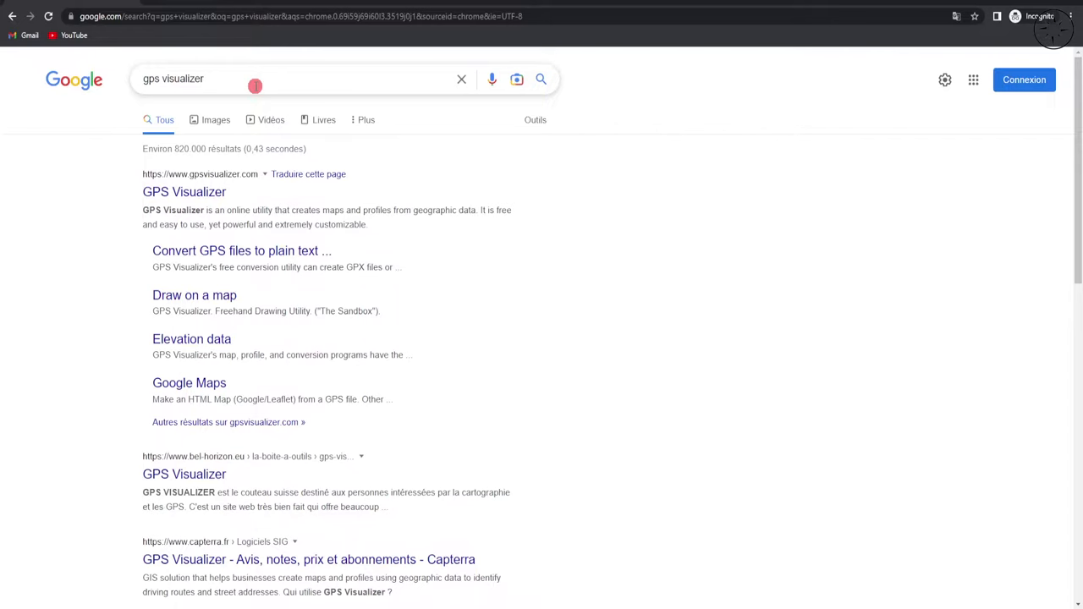
- Open the GPS Visualizer site from the 'gps visualizer' search results
left_click(184, 192)
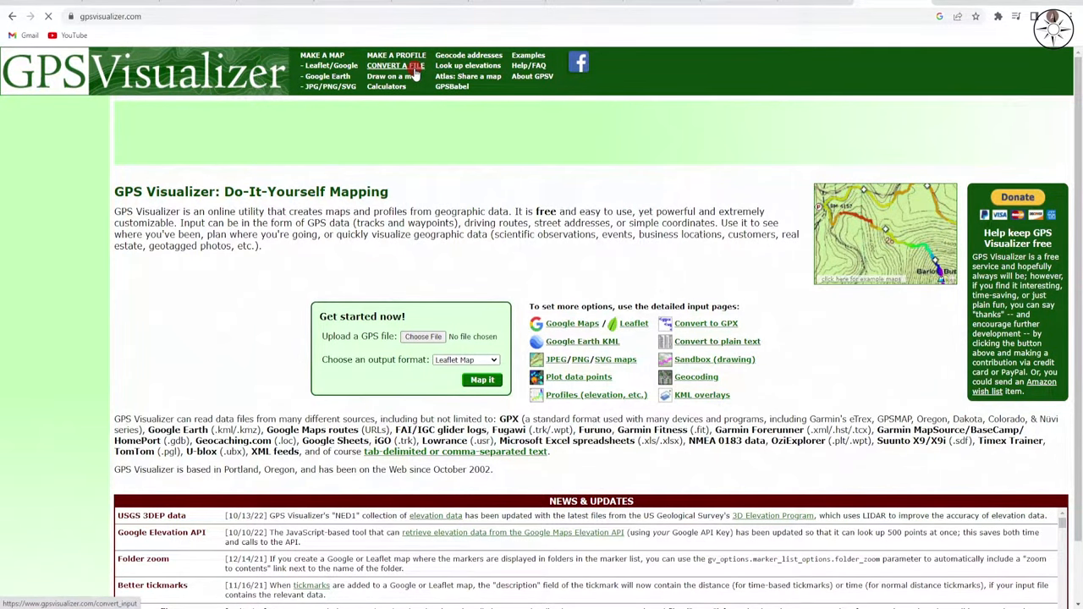
- On Convert a File, upload points.kmz as File #1 and polyline as File #2
left_click(396, 65)
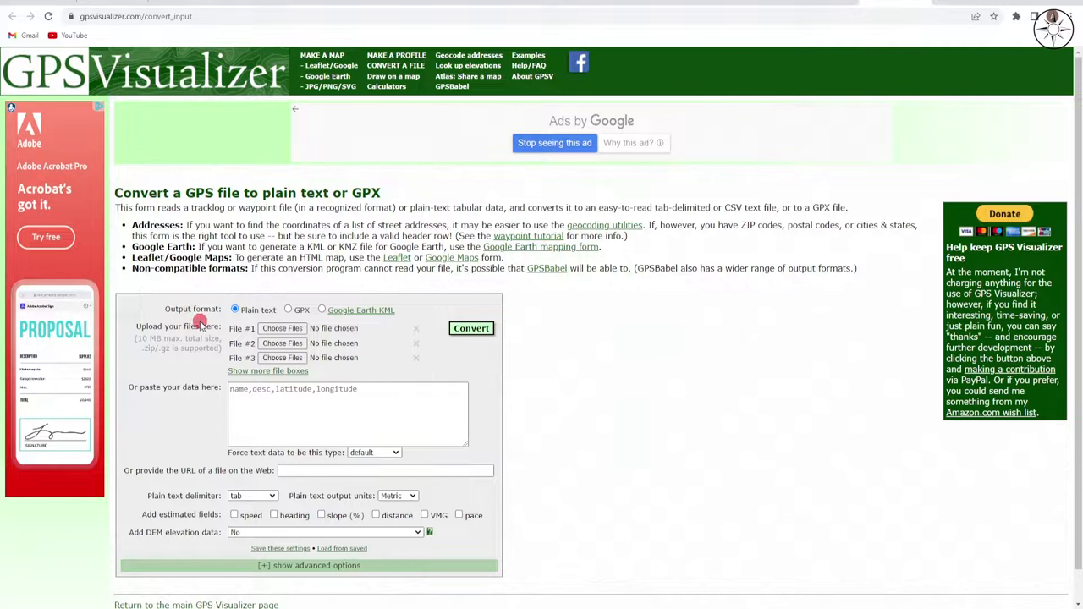
left_click(282, 328)
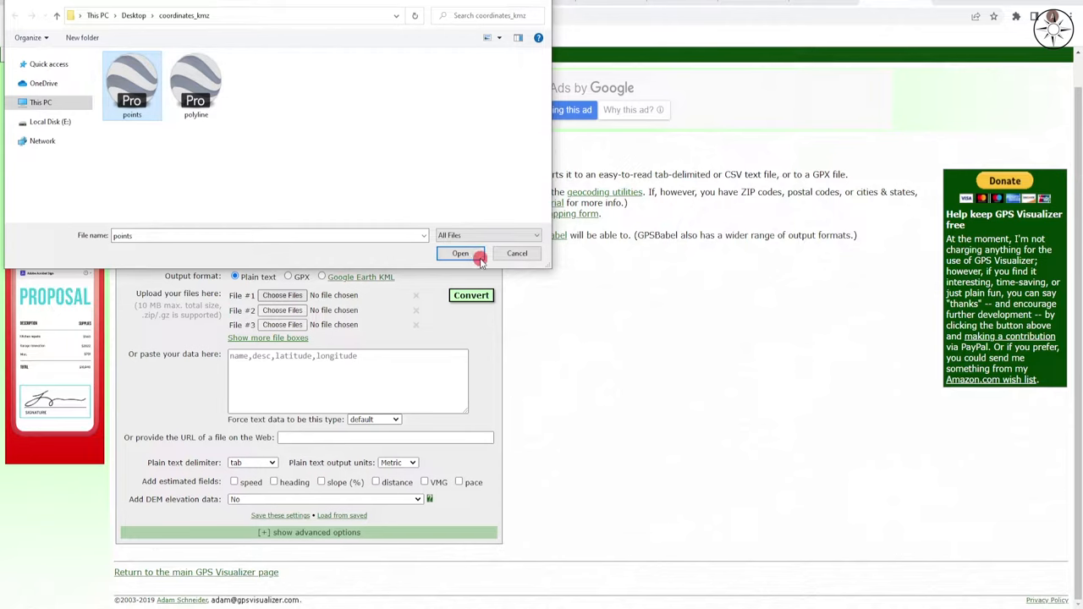
left_click(459, 253)
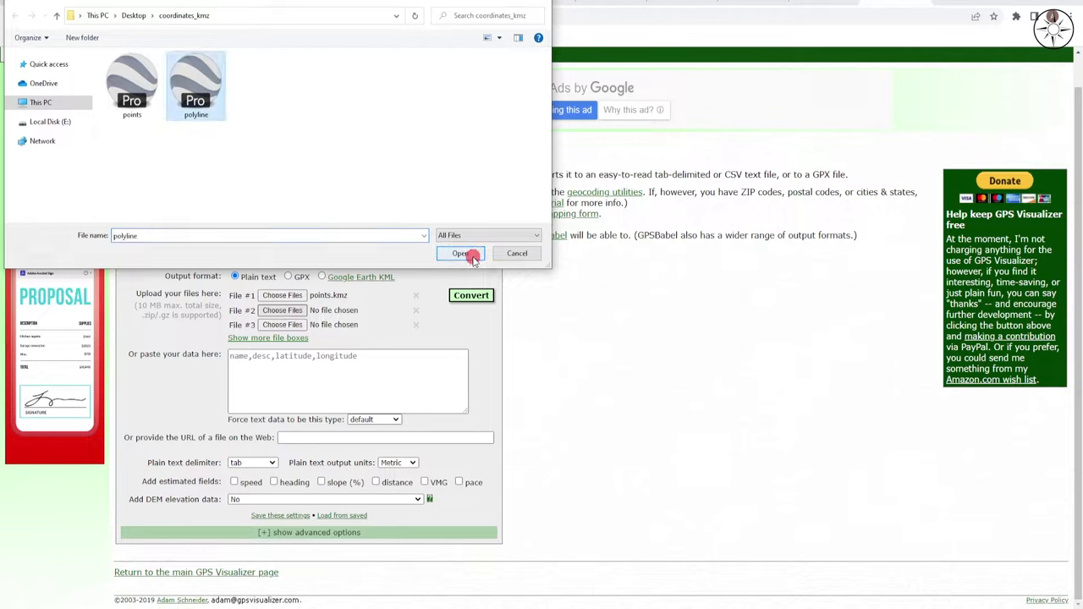
left_click(459, 254)
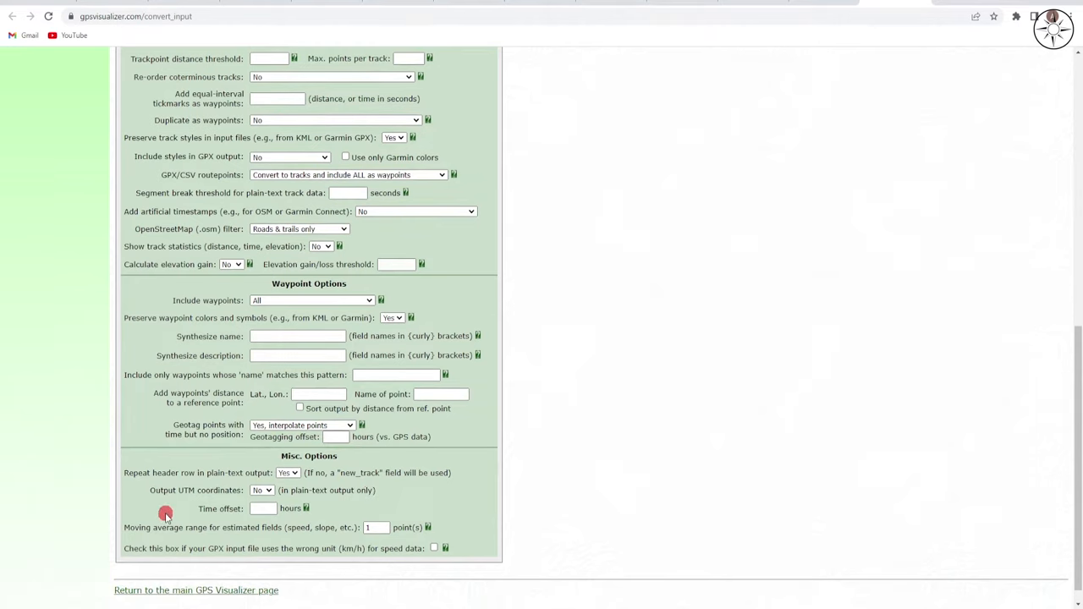
- Set Output UTM coordinates to Yes and convert both files to plain text
left_click(261, 490)
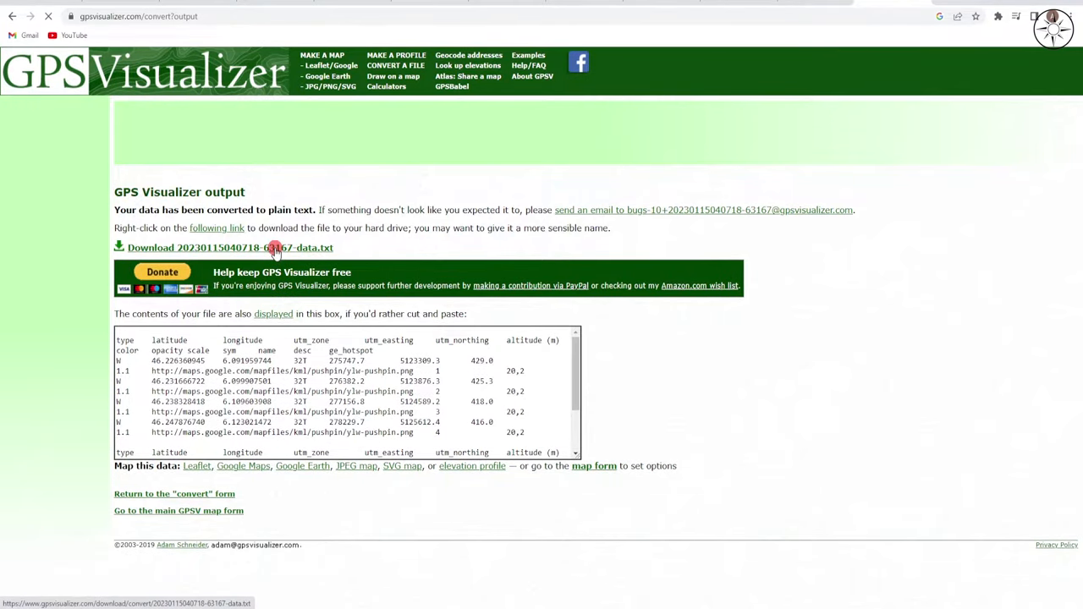
- Download the converted -data.txt file into the coordinates_kmz folder
left_click(229, 247)
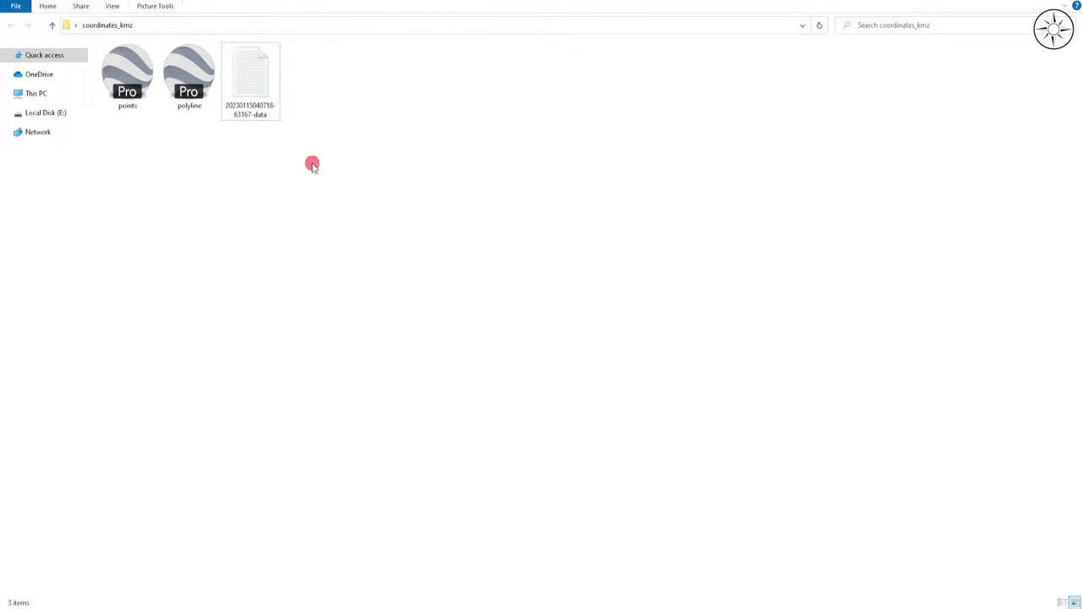
- Open the downloaded data .txt file in Notepad to review waypoint and track coordinates
left_click(250, 76)
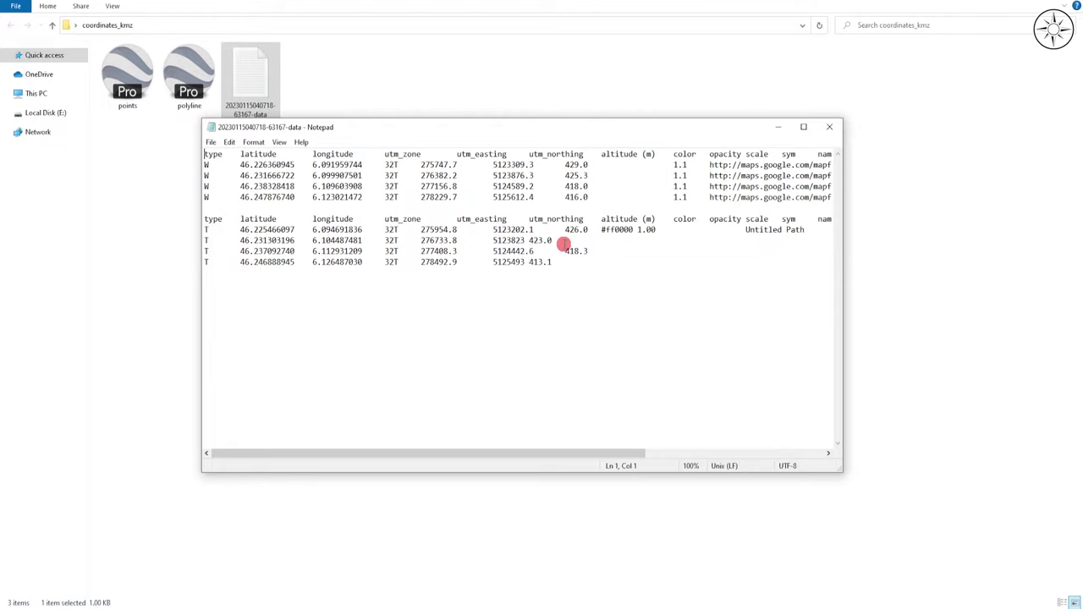
mouse_move(475, 264)
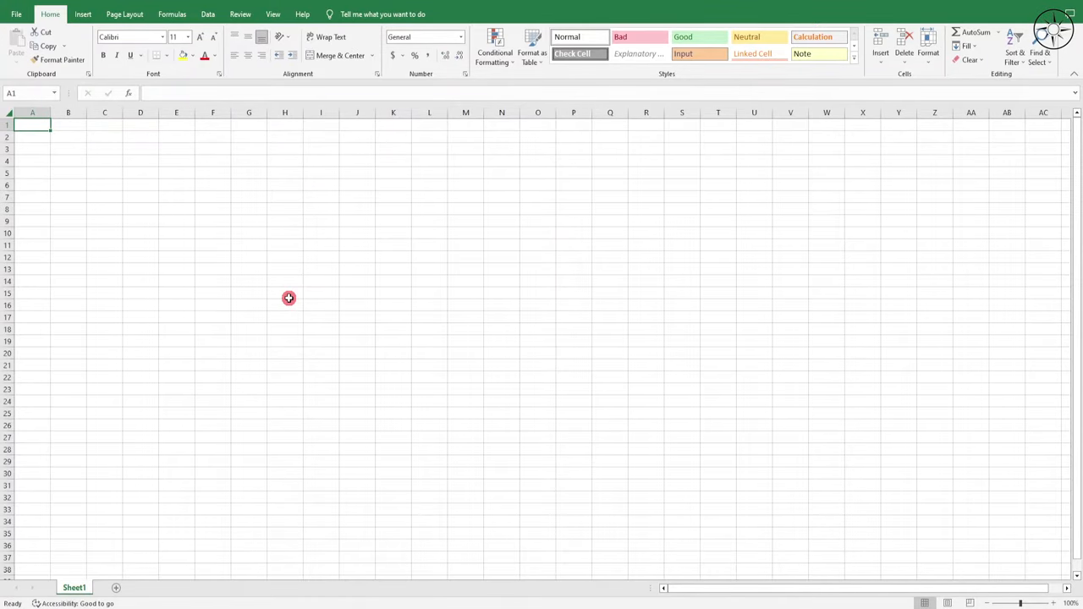
mouse_move(284, 290)
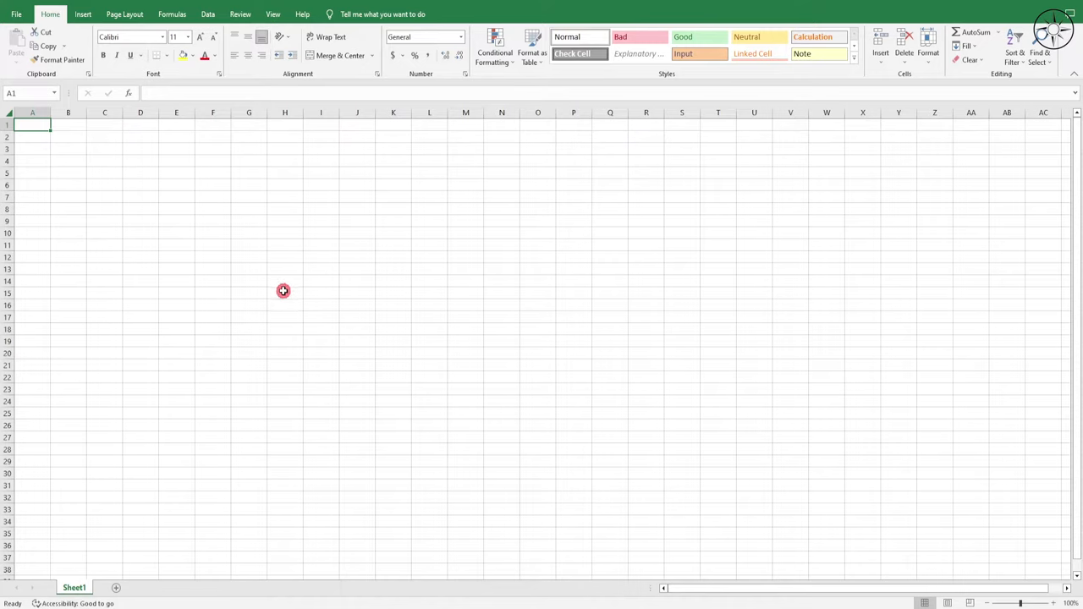
- Import the converted data .txt file into Excel via Data > From Text/CSV
left_click(208, 14)
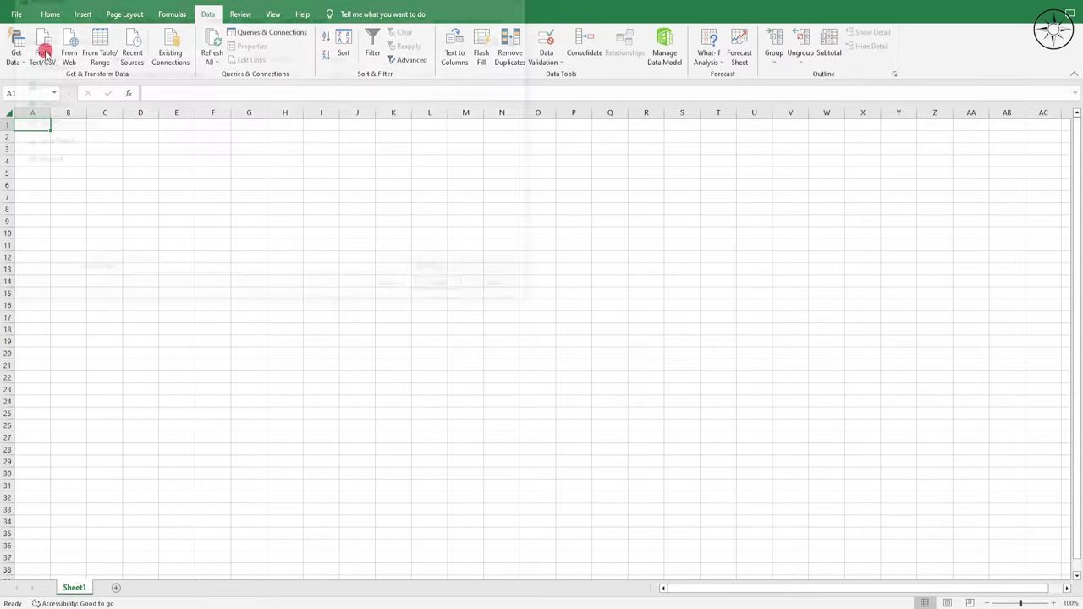
left_click(44, 47)
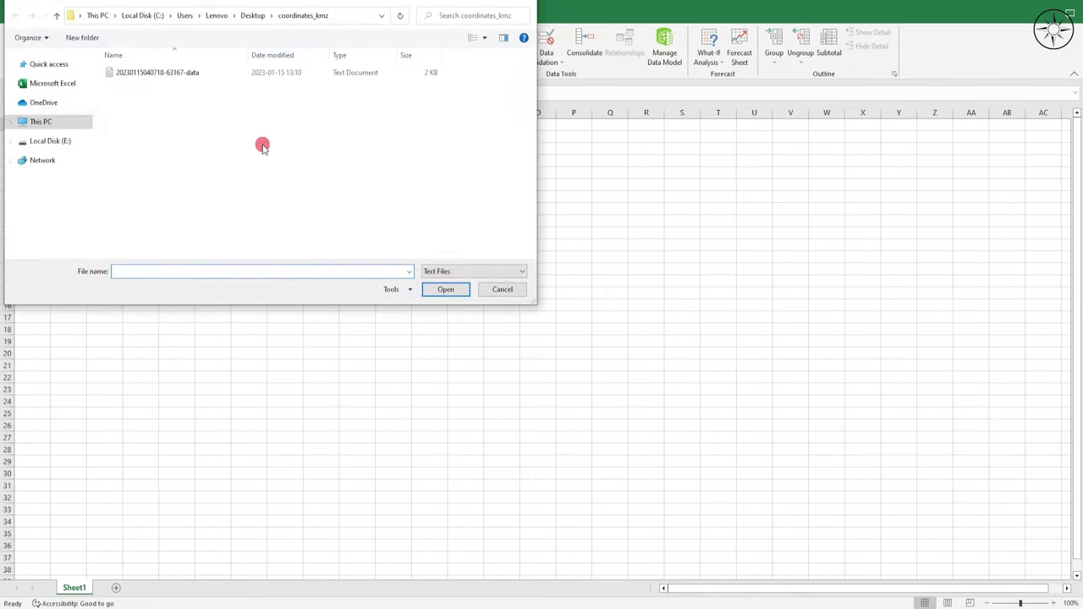
left_click(157, 71)
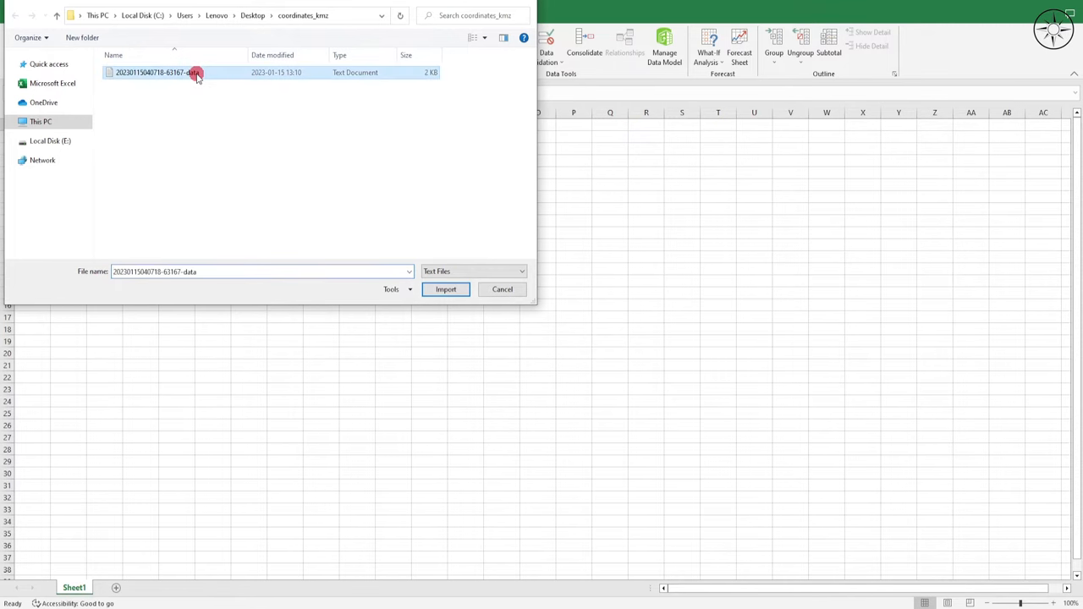
left_click(445, 289)
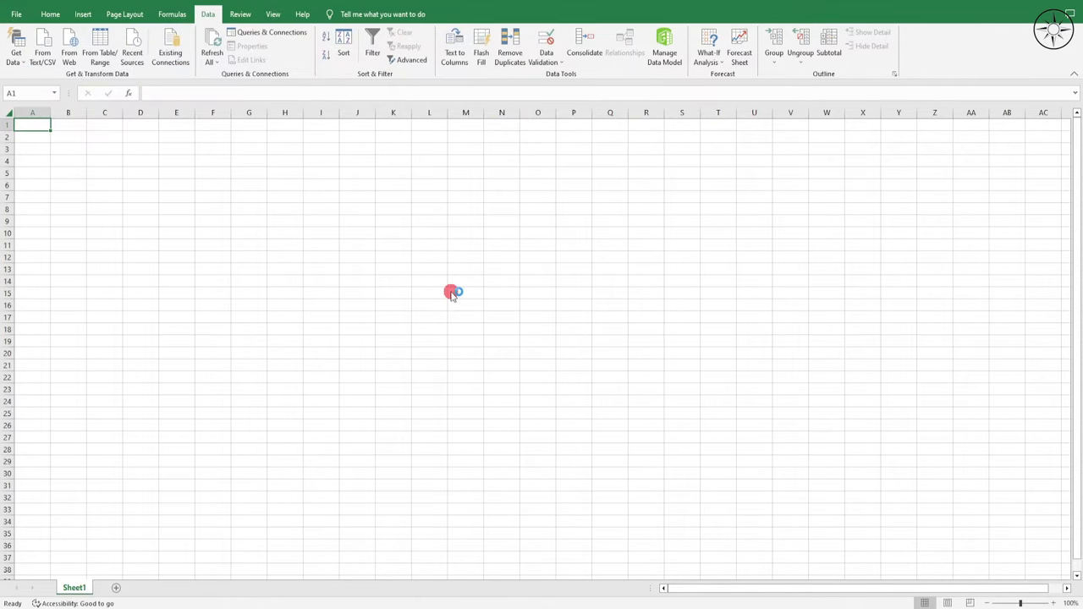
left_click(16, 43)
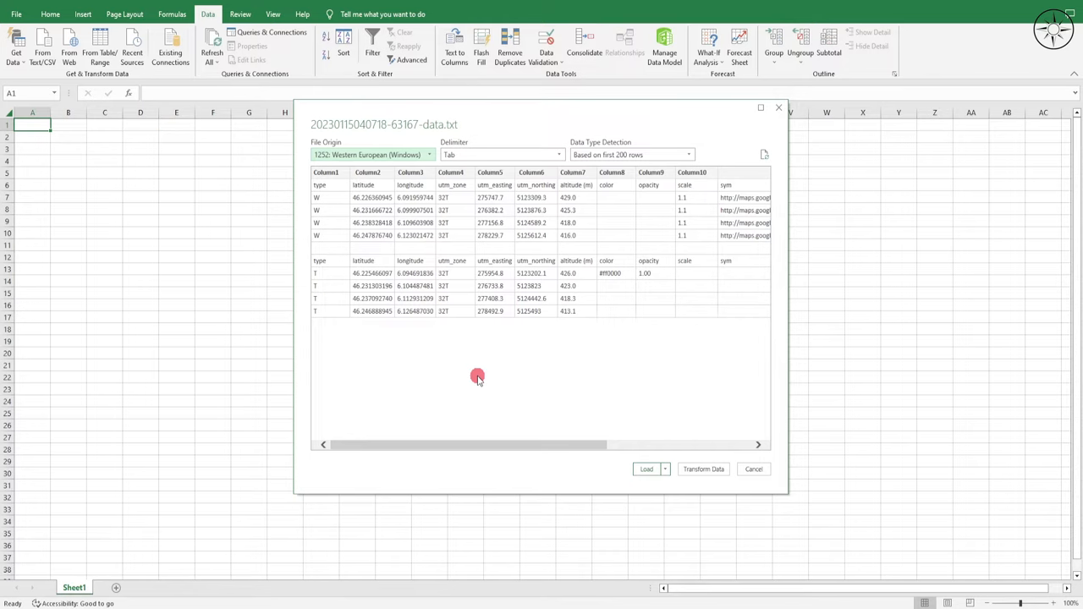
- Load the previewed coordinates as an 11-row table and close the Queries & Connections pane
left_click(646, 468)
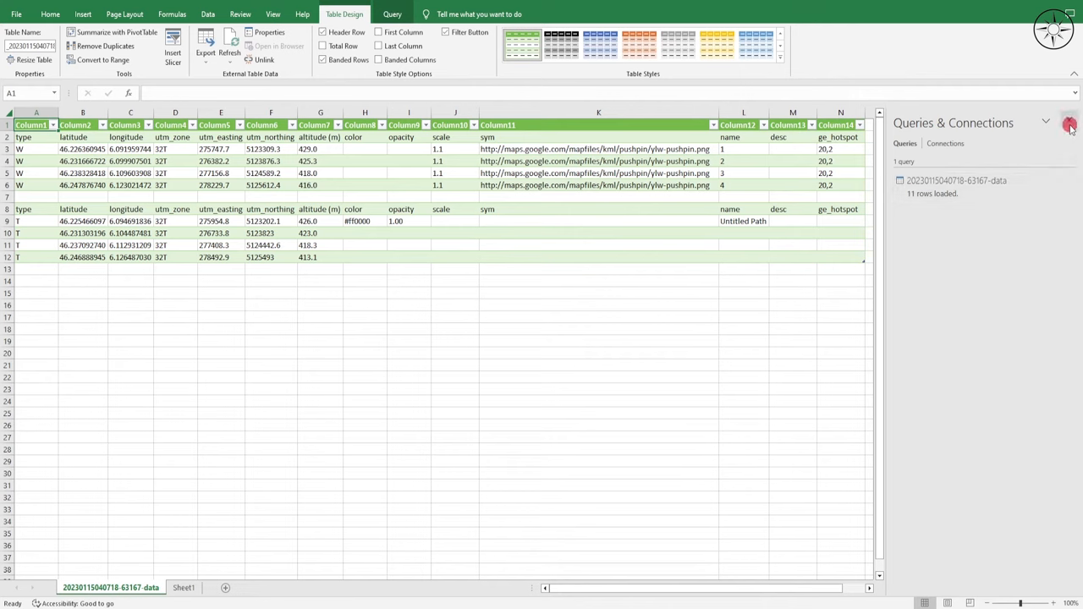
left_click(1069, 122)
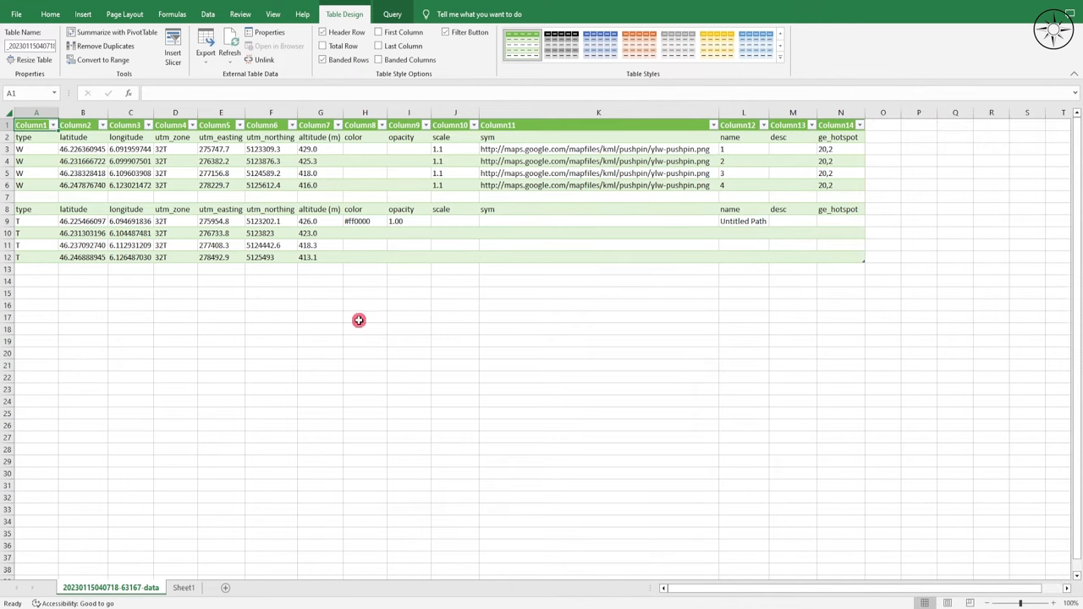
mouse_move(48, 271)
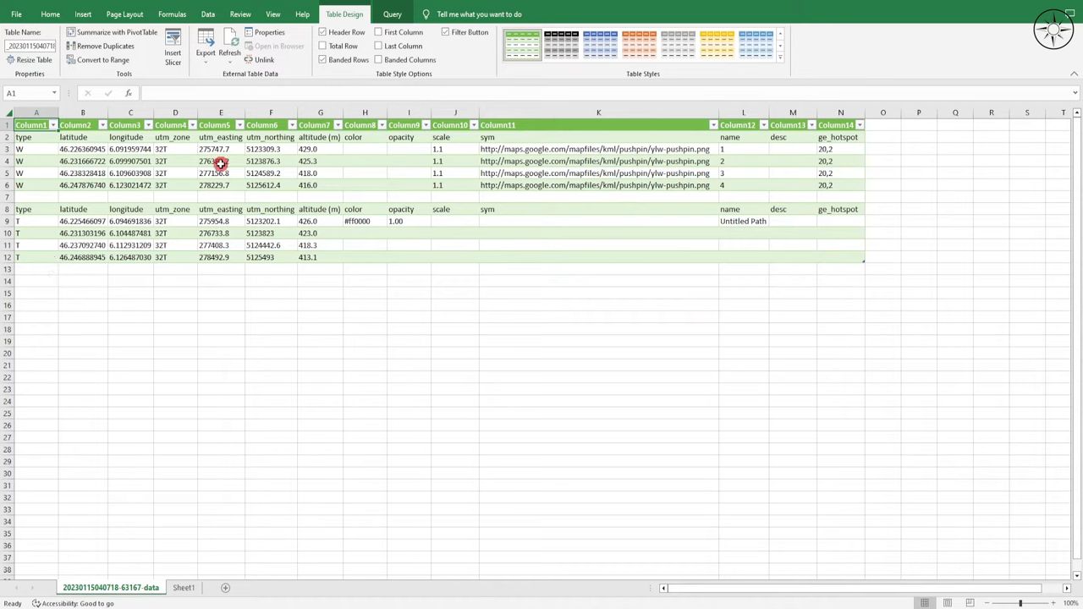
mouse_move(193, 184)
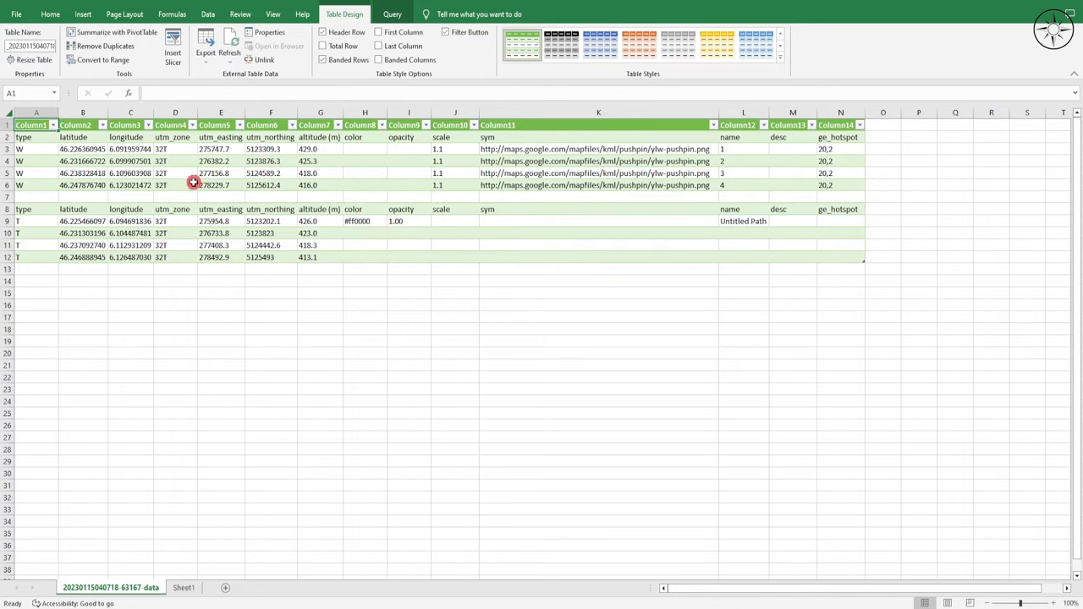